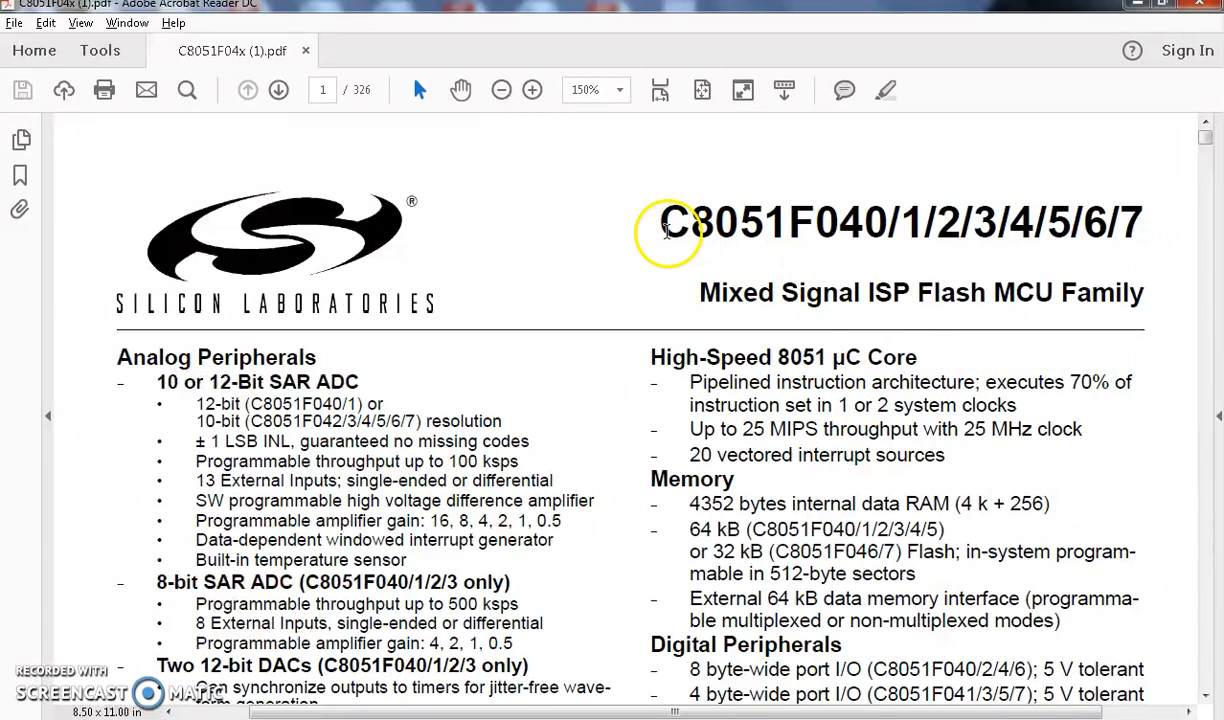
mouse_move(240, 322)
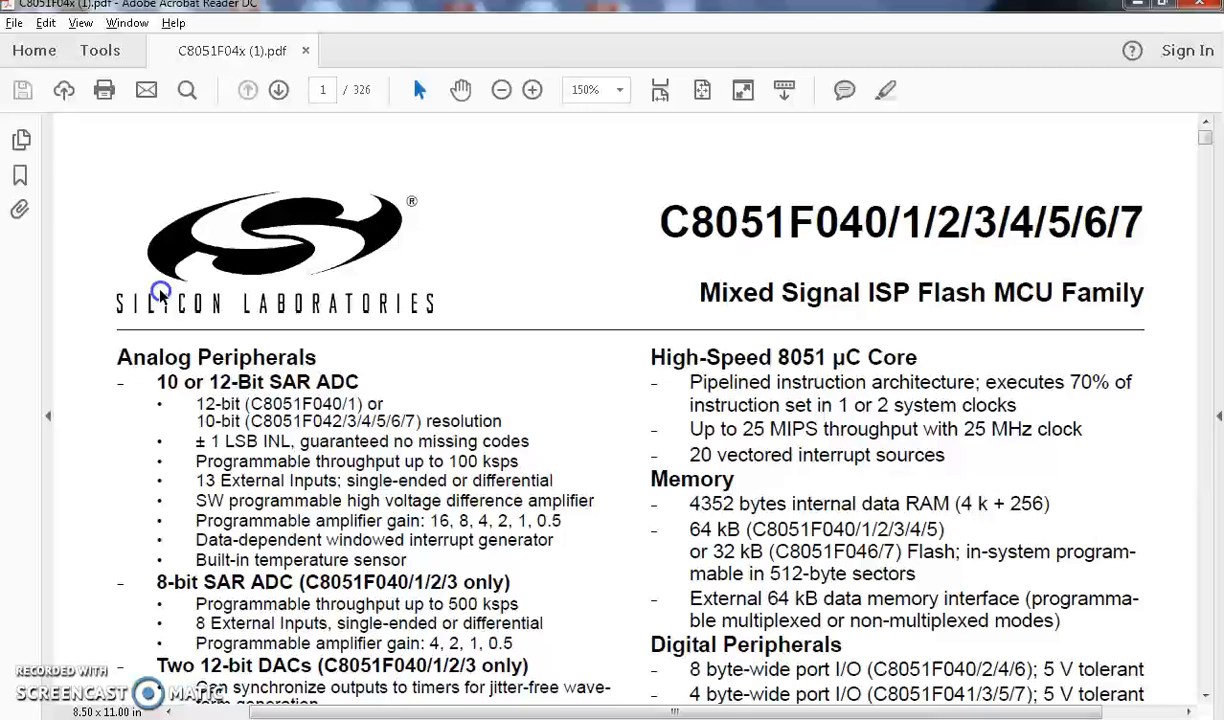
mouse_move(697, 248)
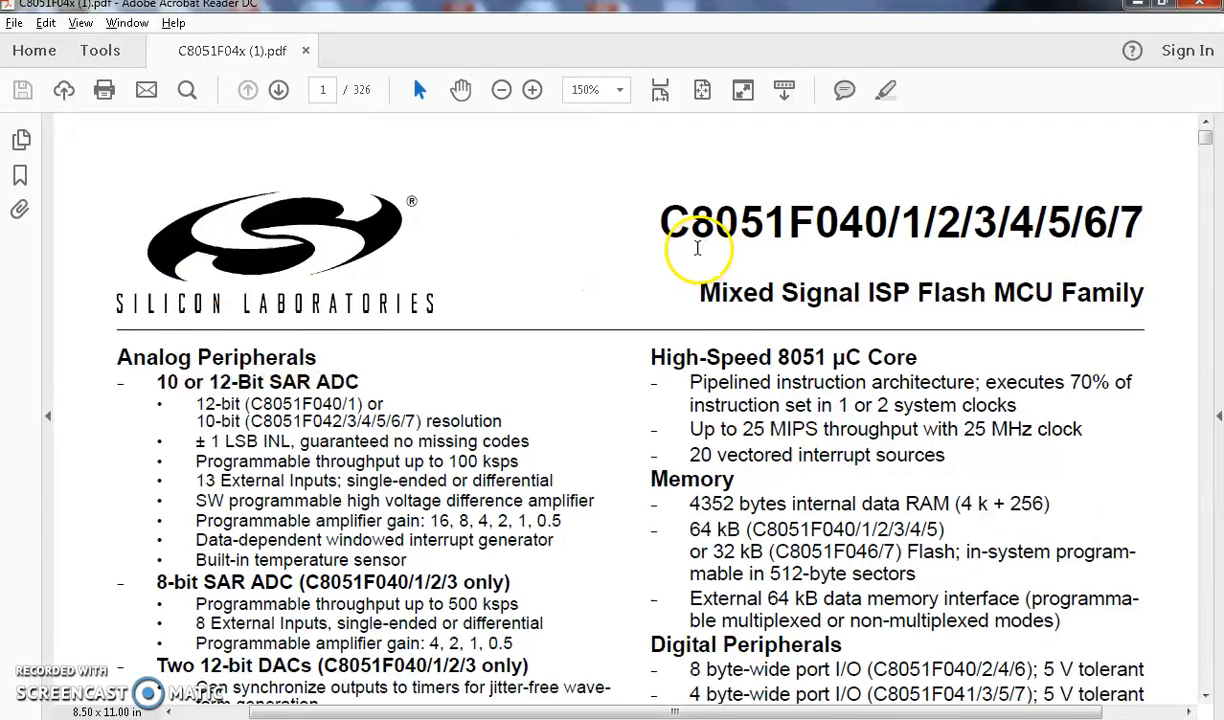
mouse_move(805, 245)
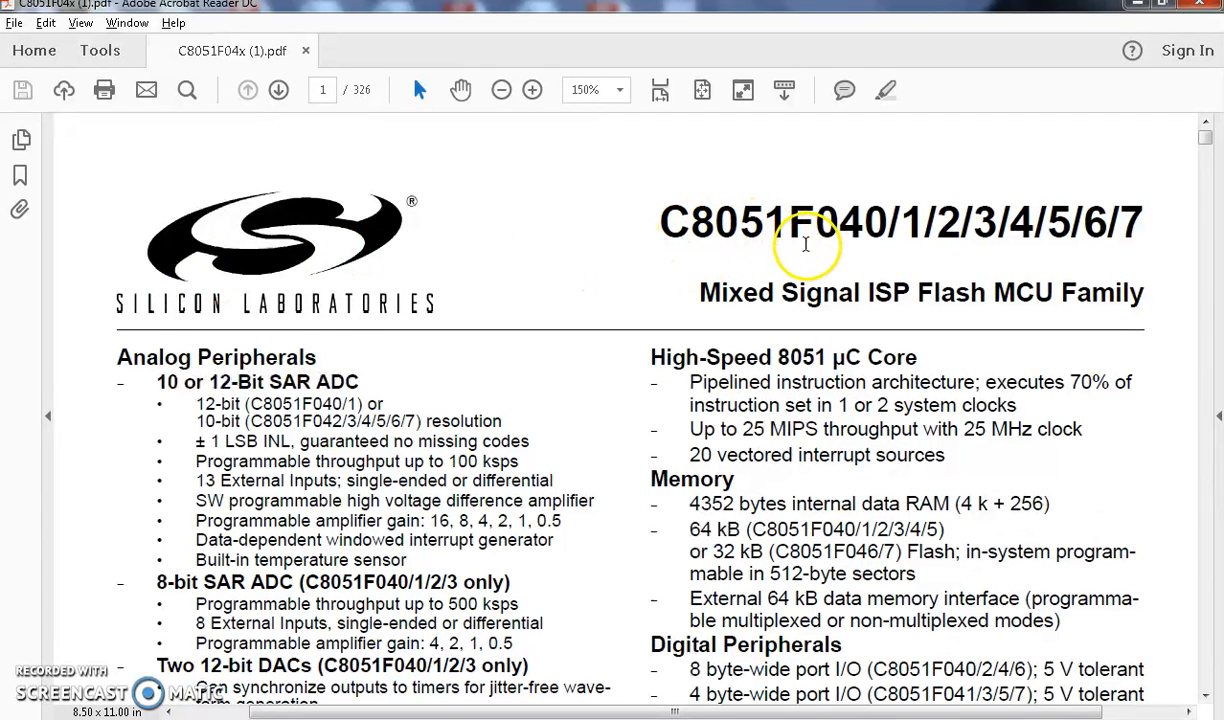
mouse_move(763, 267)
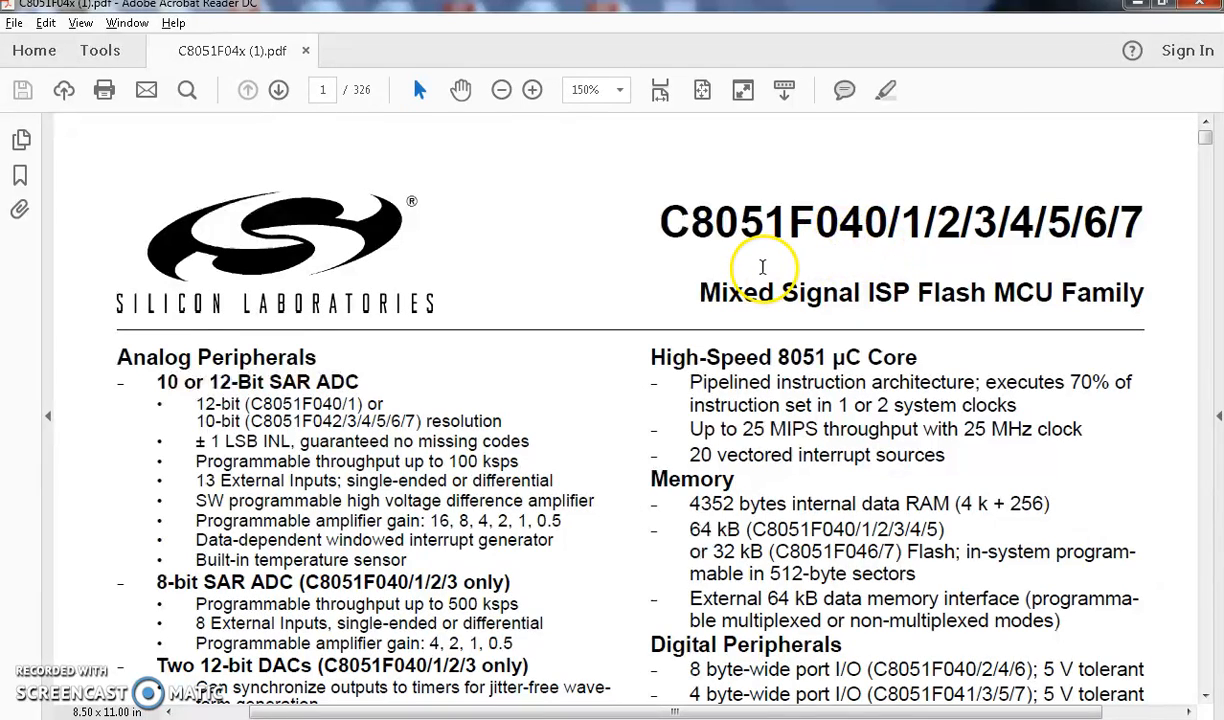
mouse_move(1107, 252)
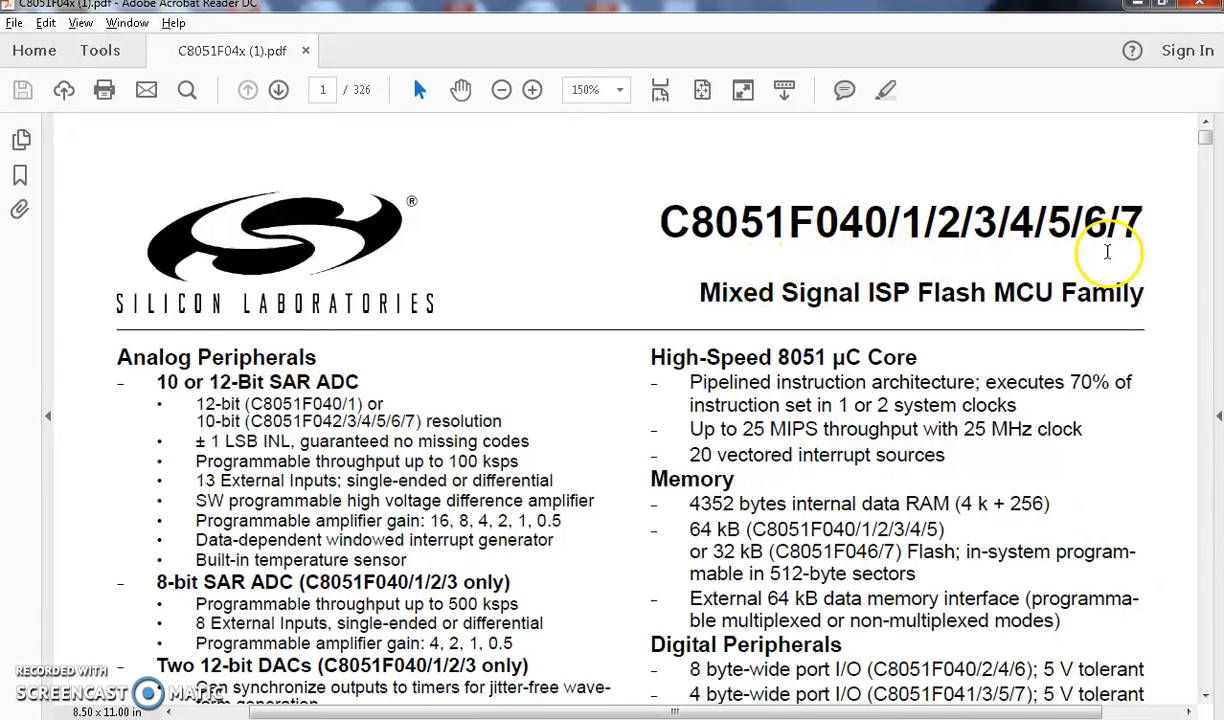
mouse_move(1112, 255)
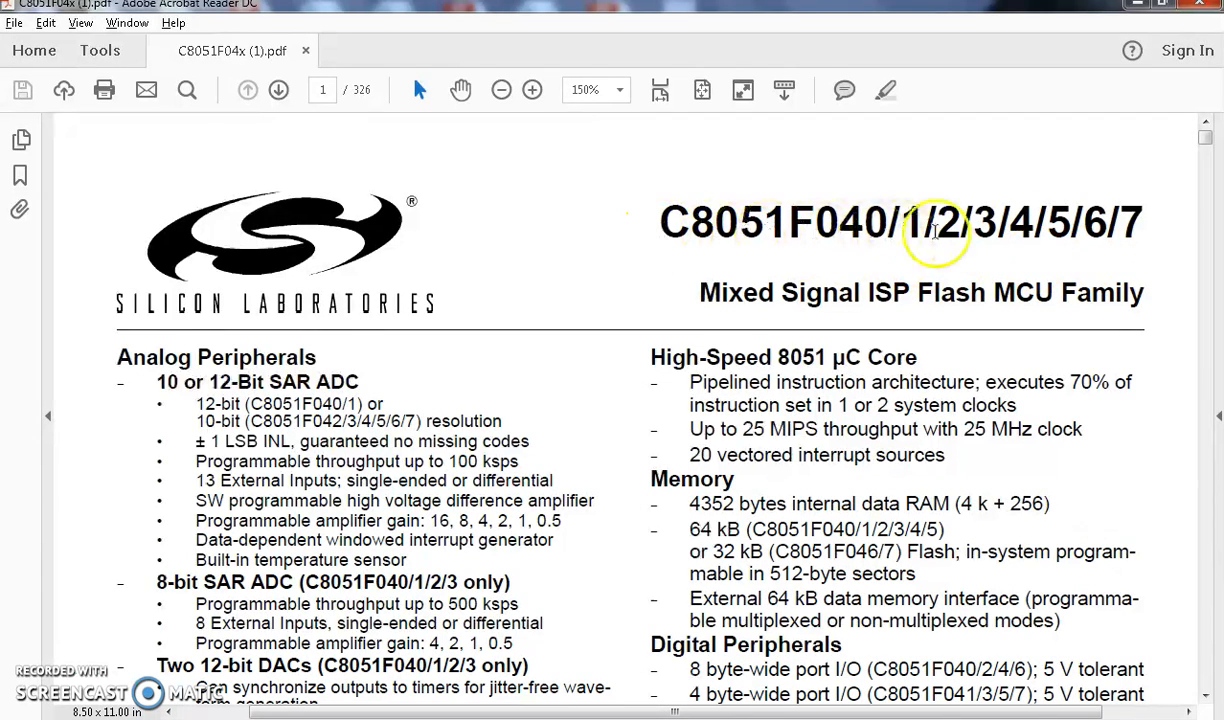
mouse_move(890, 222)
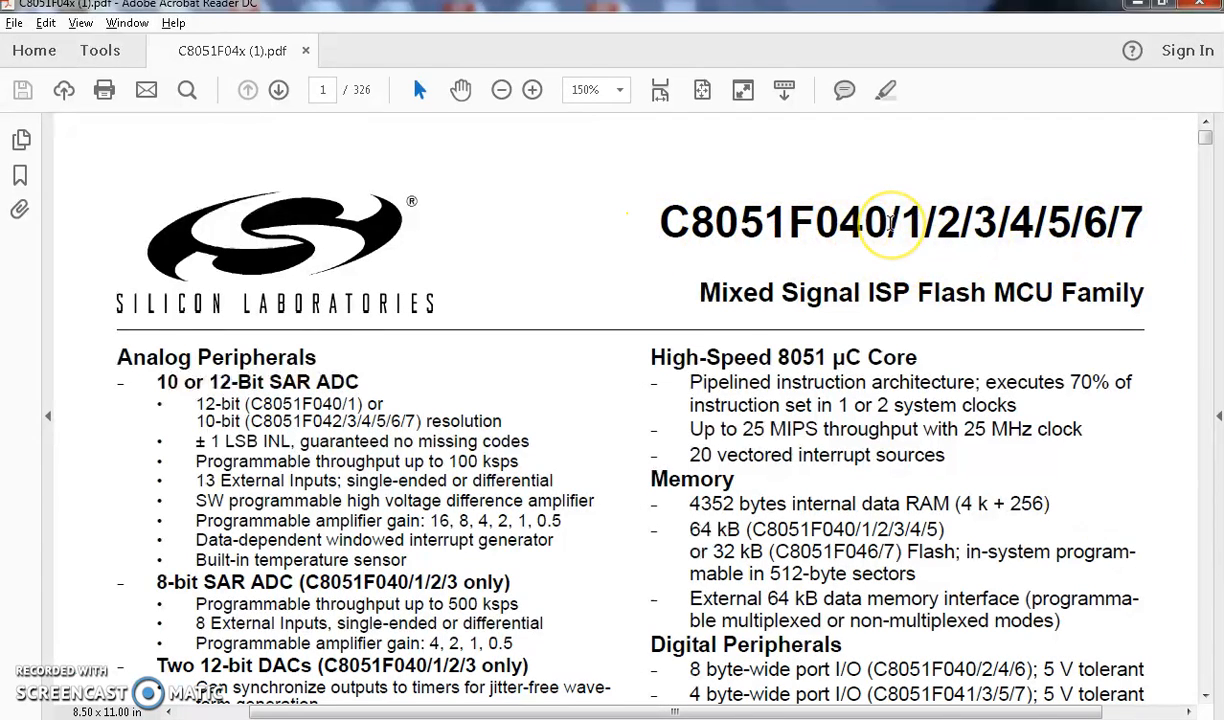
mouse_move(999, 234)
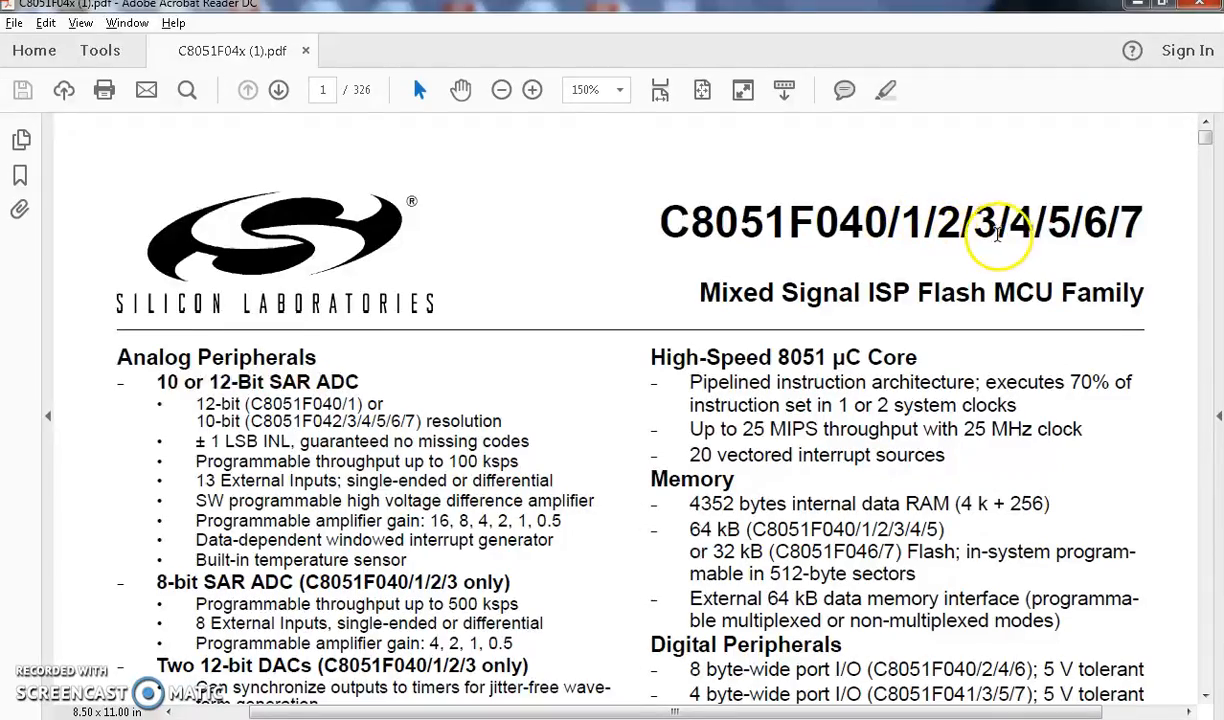
Select the word 'ISP' in the subtitle and the 'Analog Peripherals' heading.
scroll(down, 3)
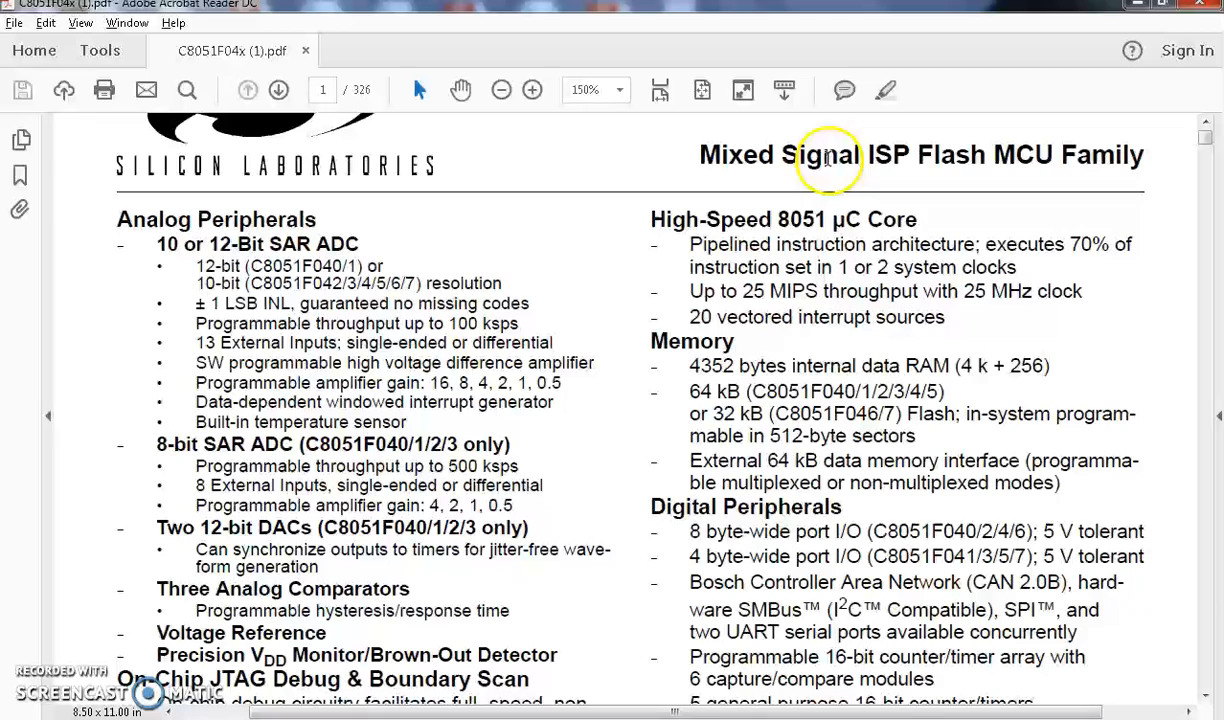
mouse_move(965, 165)
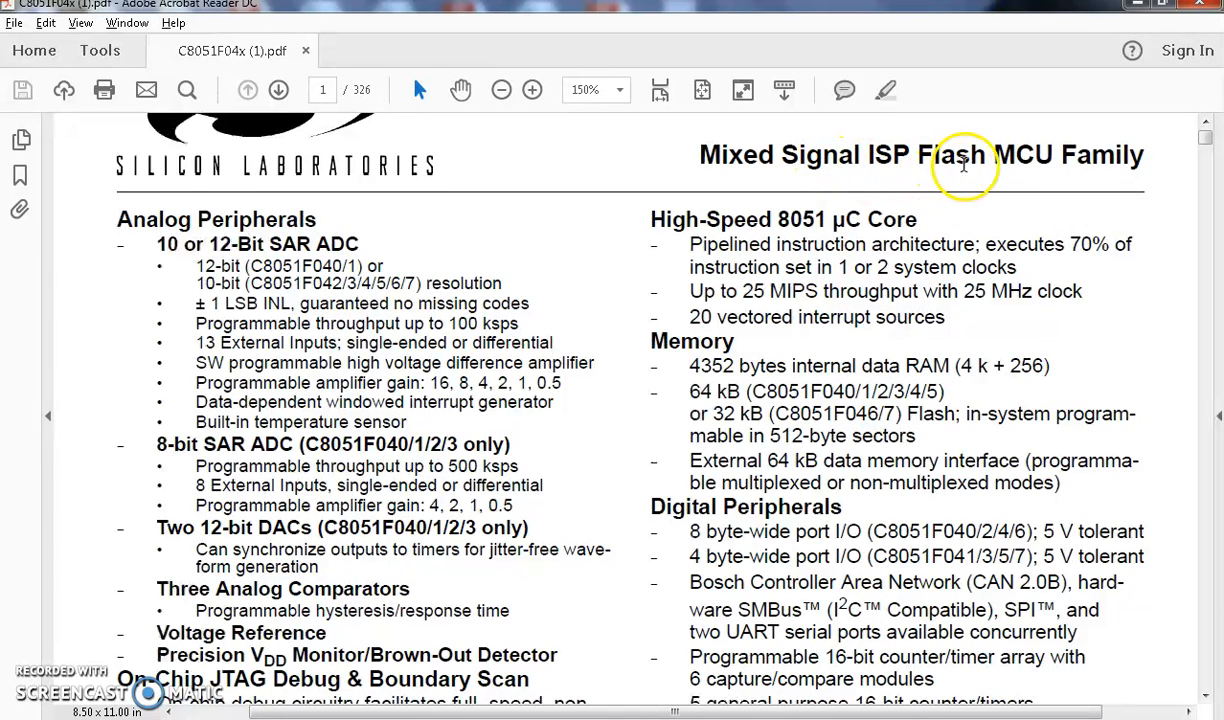
mouse_move(1100, 168)
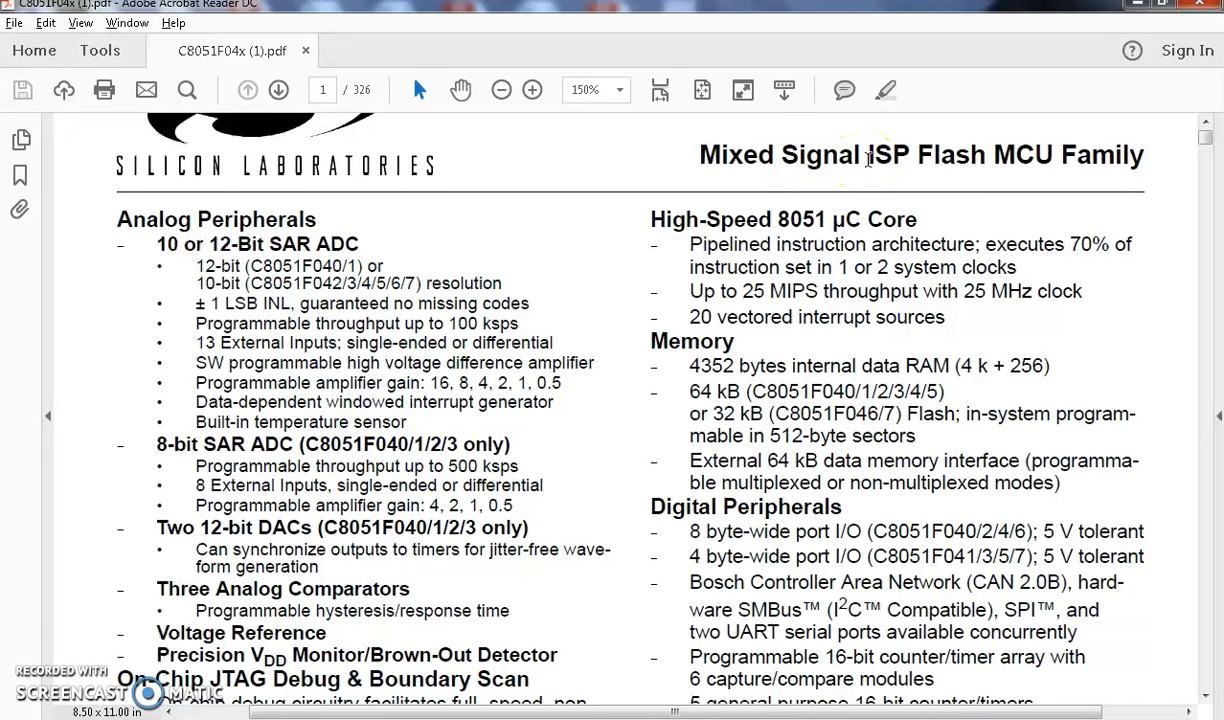
mouse_move(375, 258)
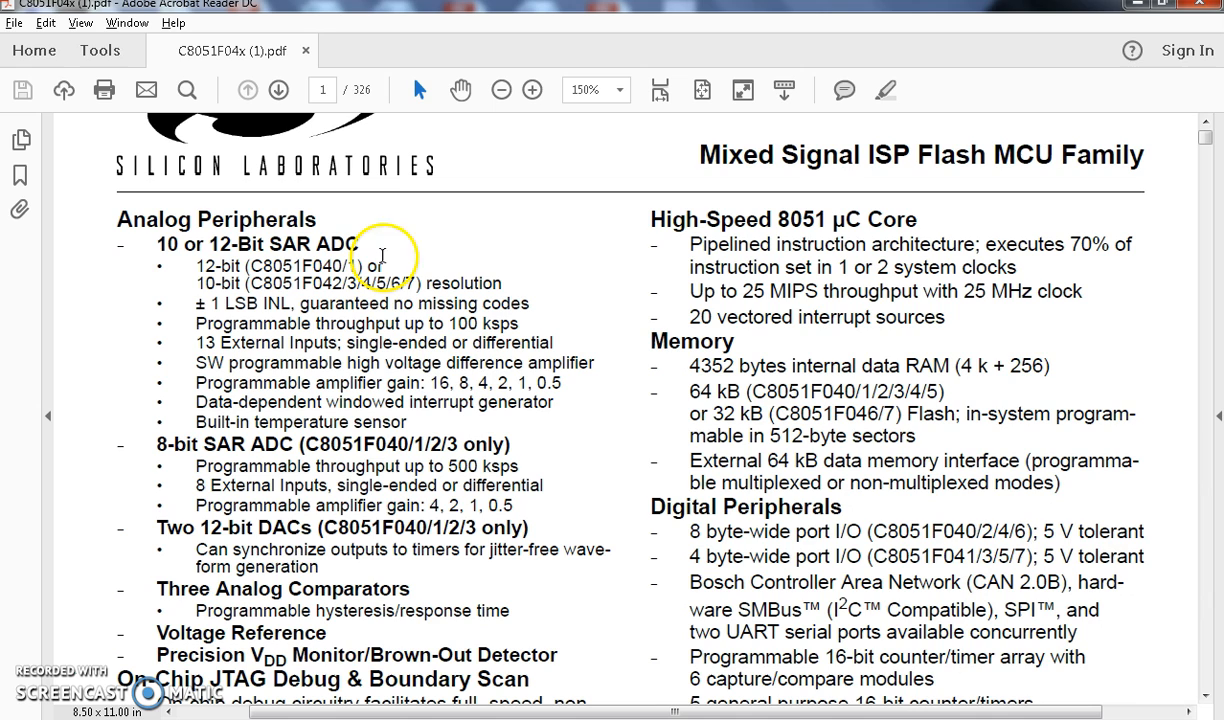
mouse_move(853, 162)
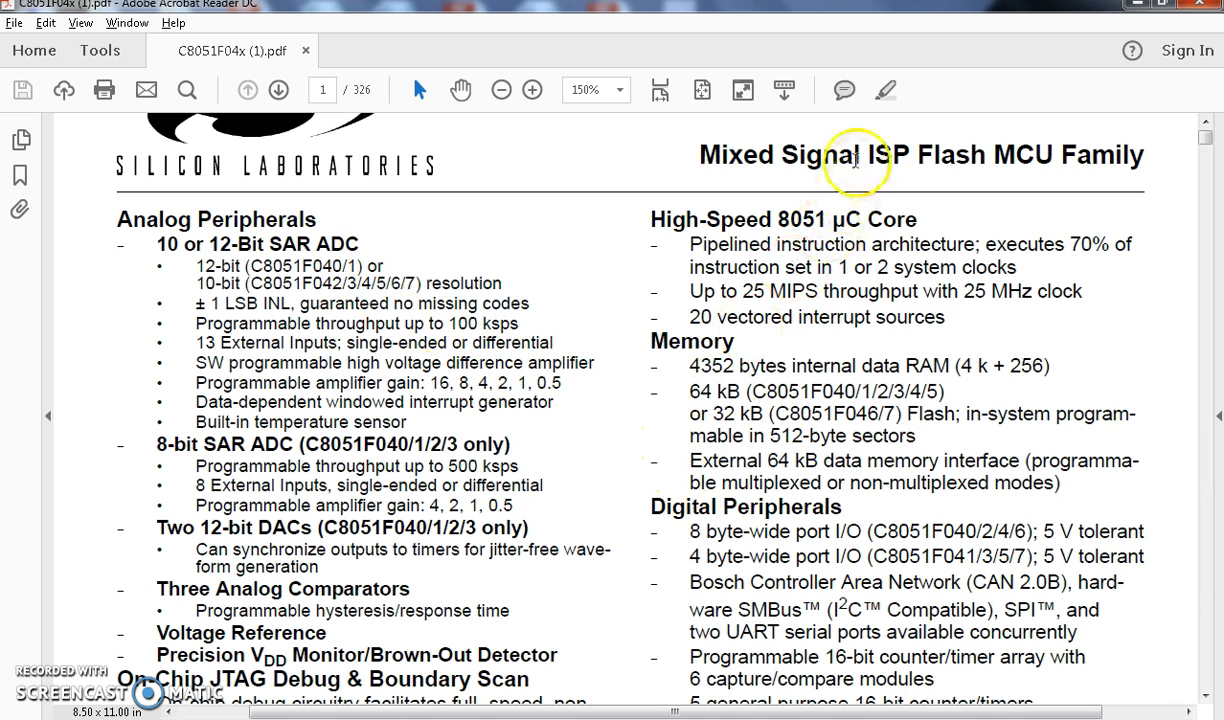
double_click(896, 155)
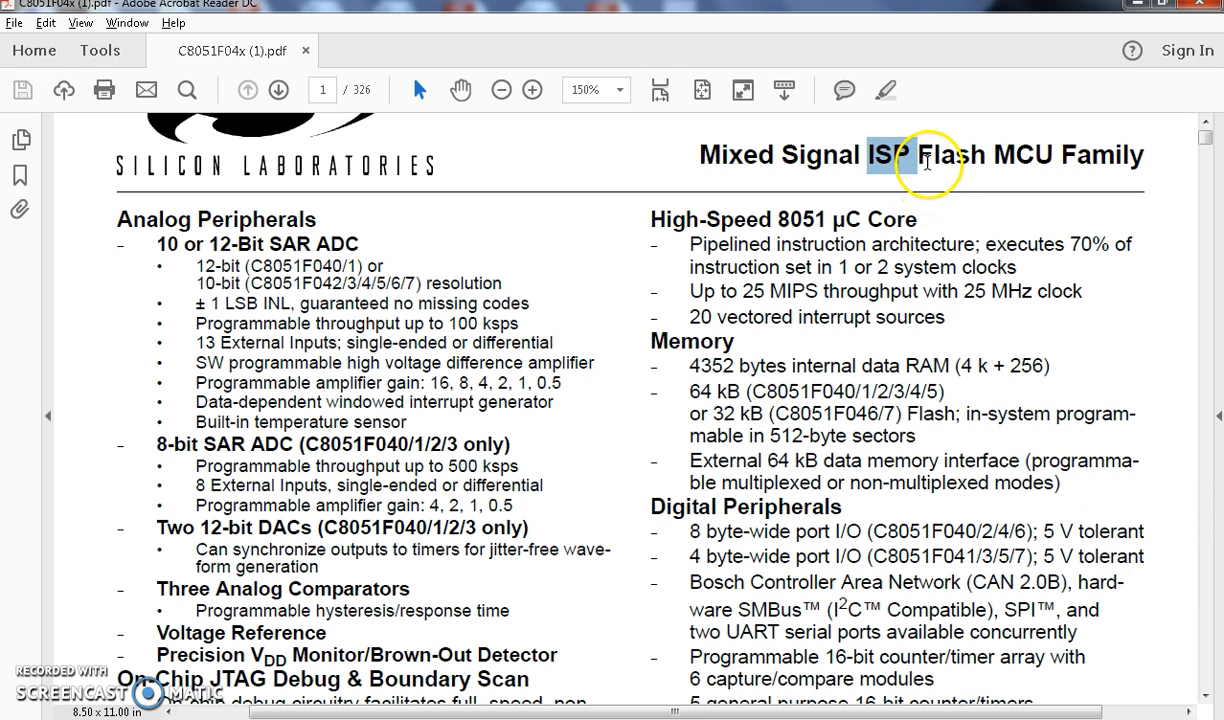
double_click(960, 160)
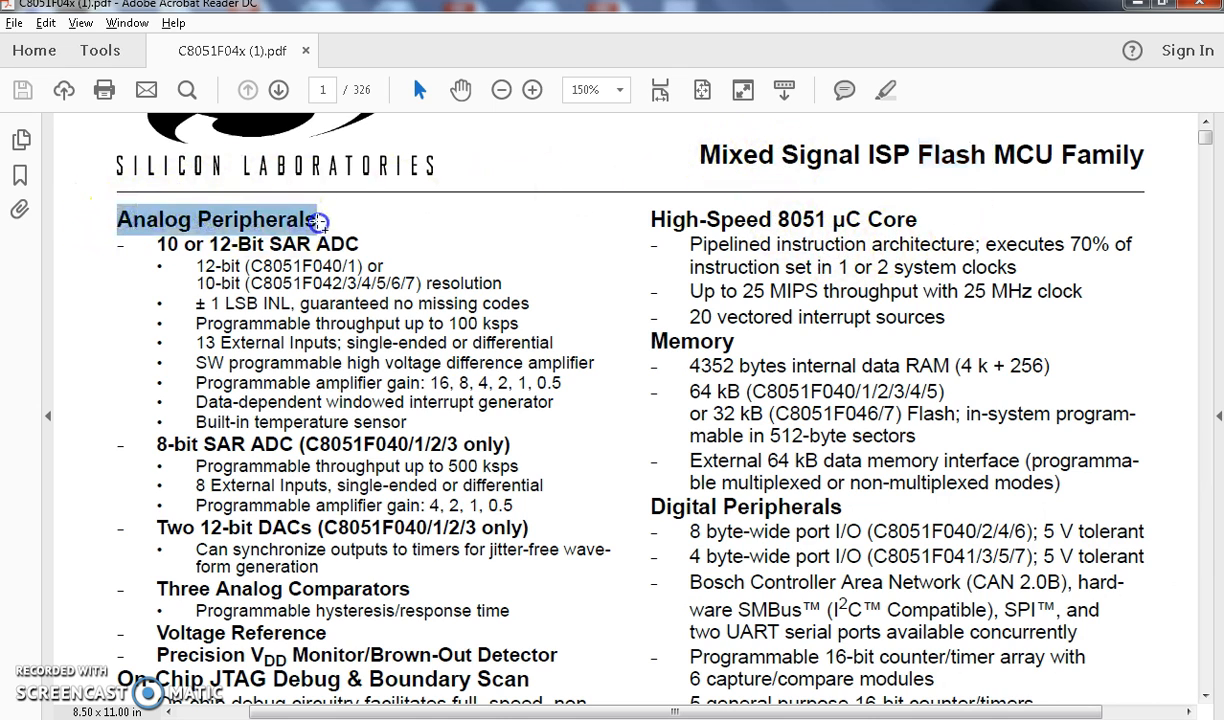
Select the '8-bit SAR ADC' and 'Two 12-bit DACs' analog features.
scroll(down, 3)
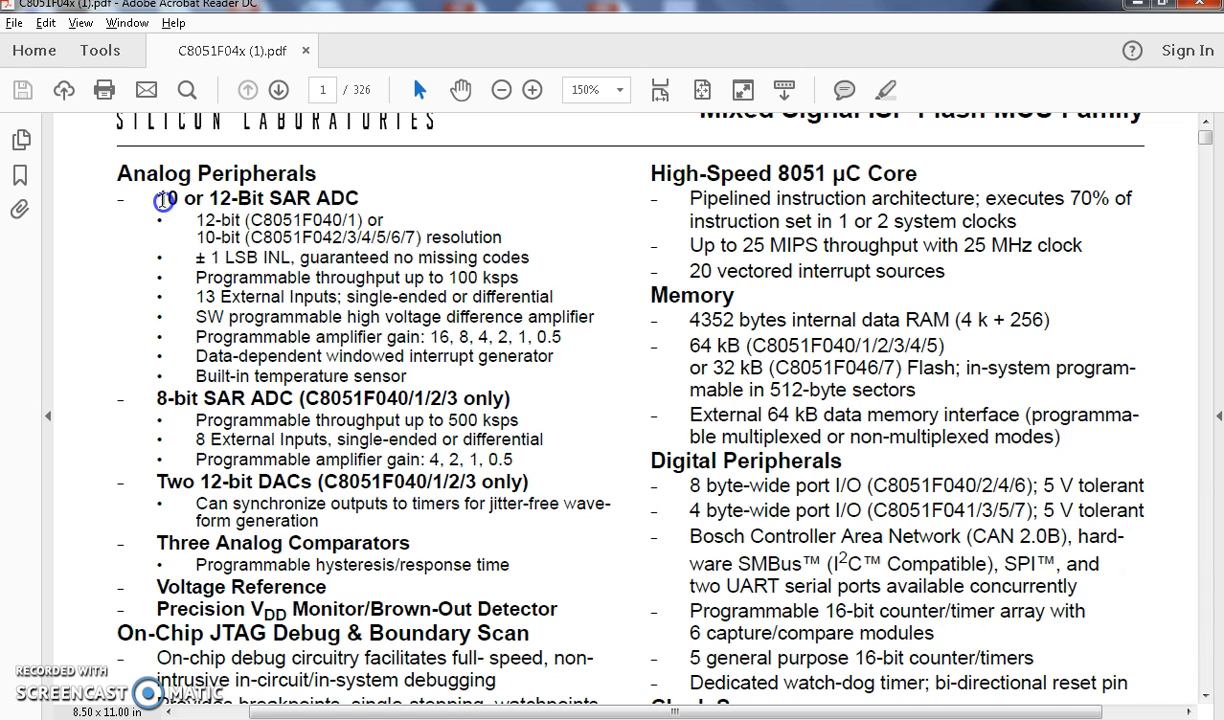
drag(157, 198, 375, 198)
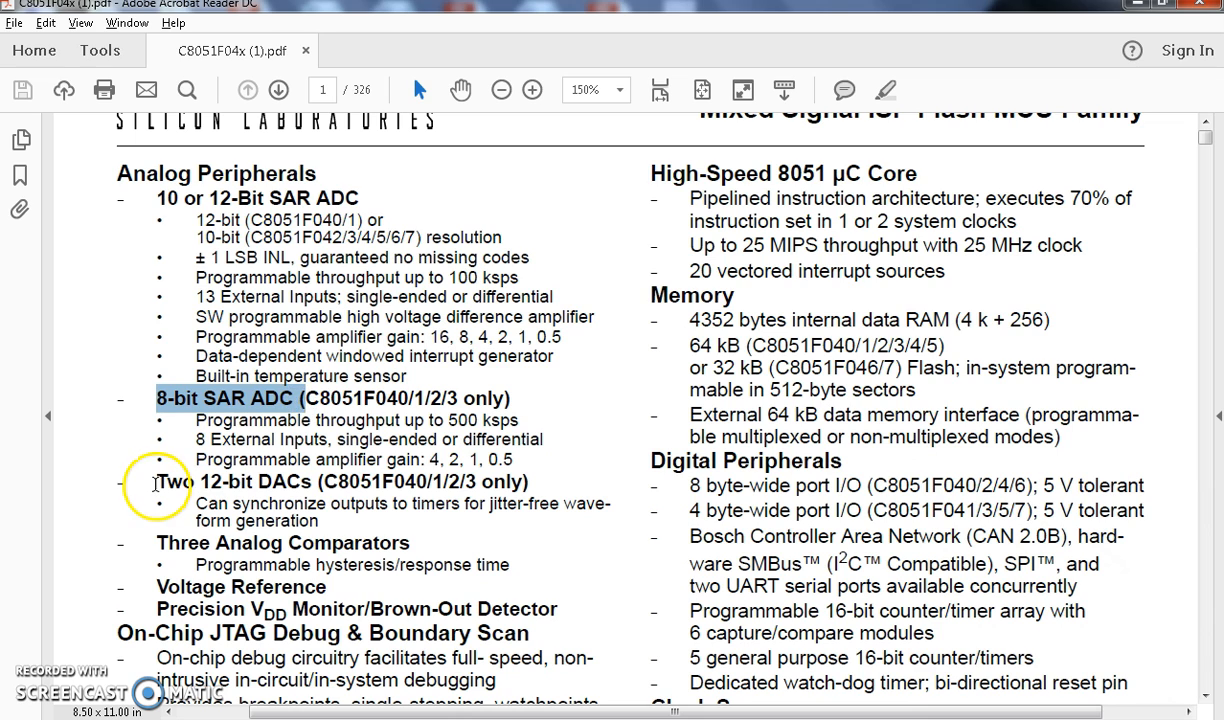
double_click(232, 483)
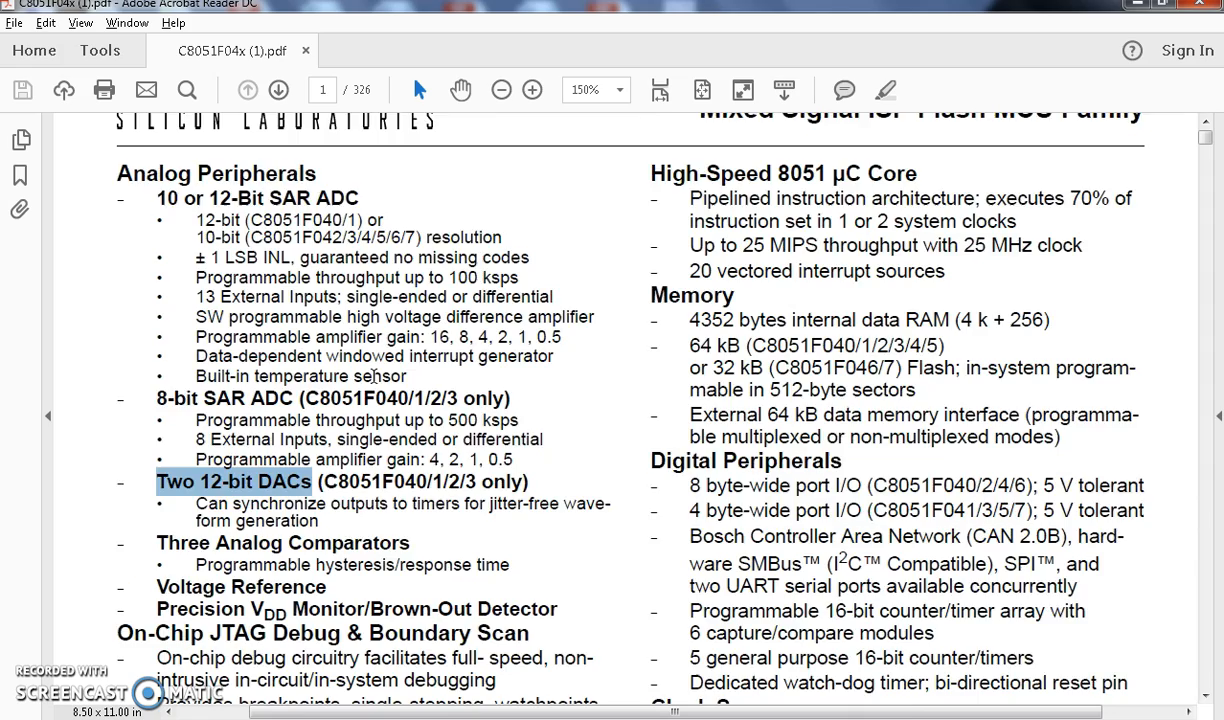
scroll(down, 3)
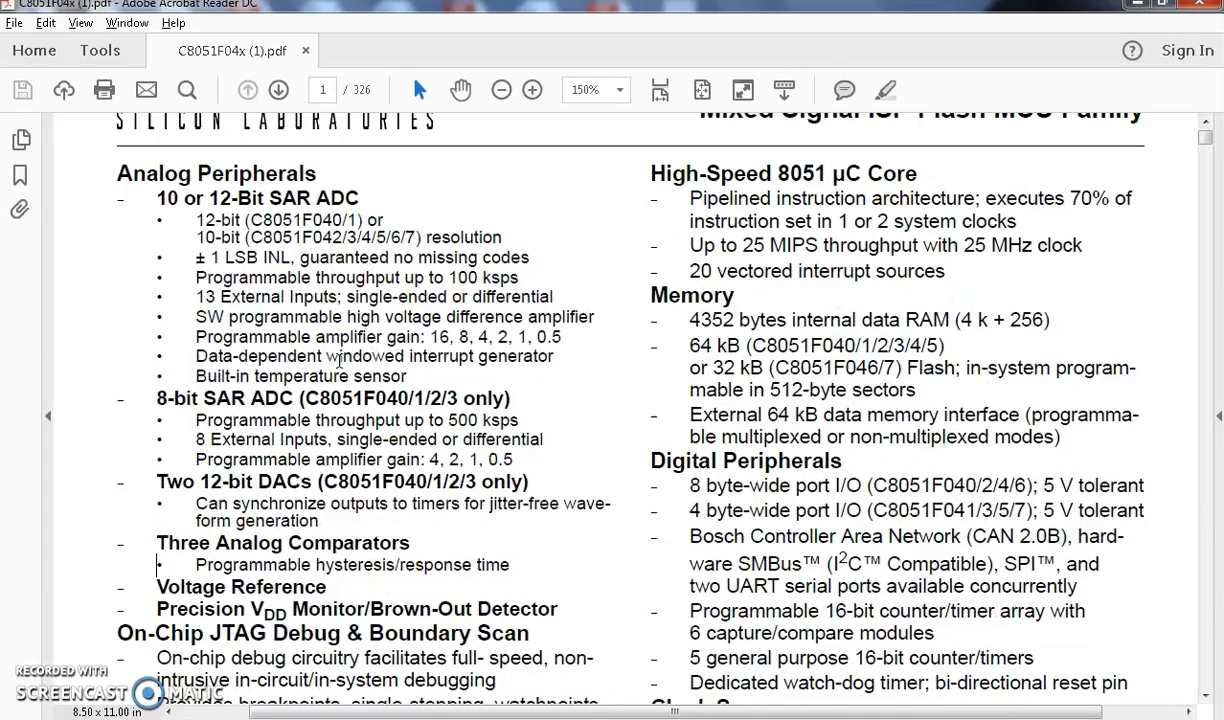
Select the UART serial ports mention and the programmable counter/timer array line.
scroll(down, 3)
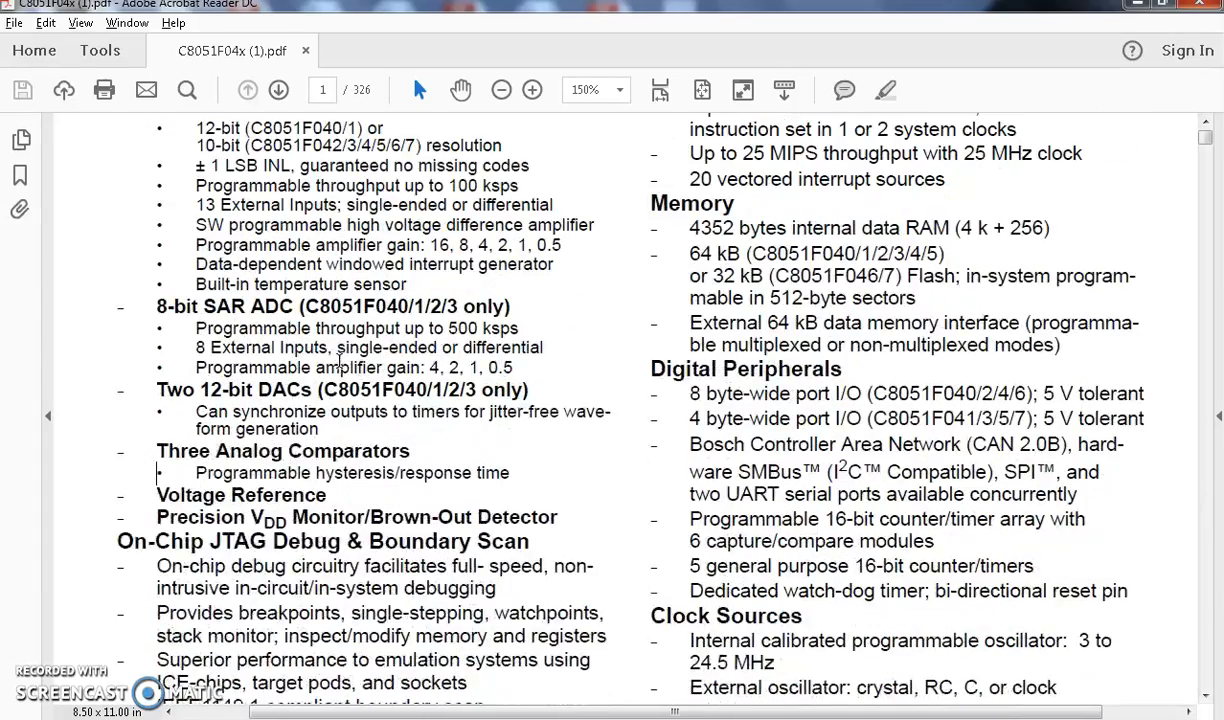
scroll(down, 3)
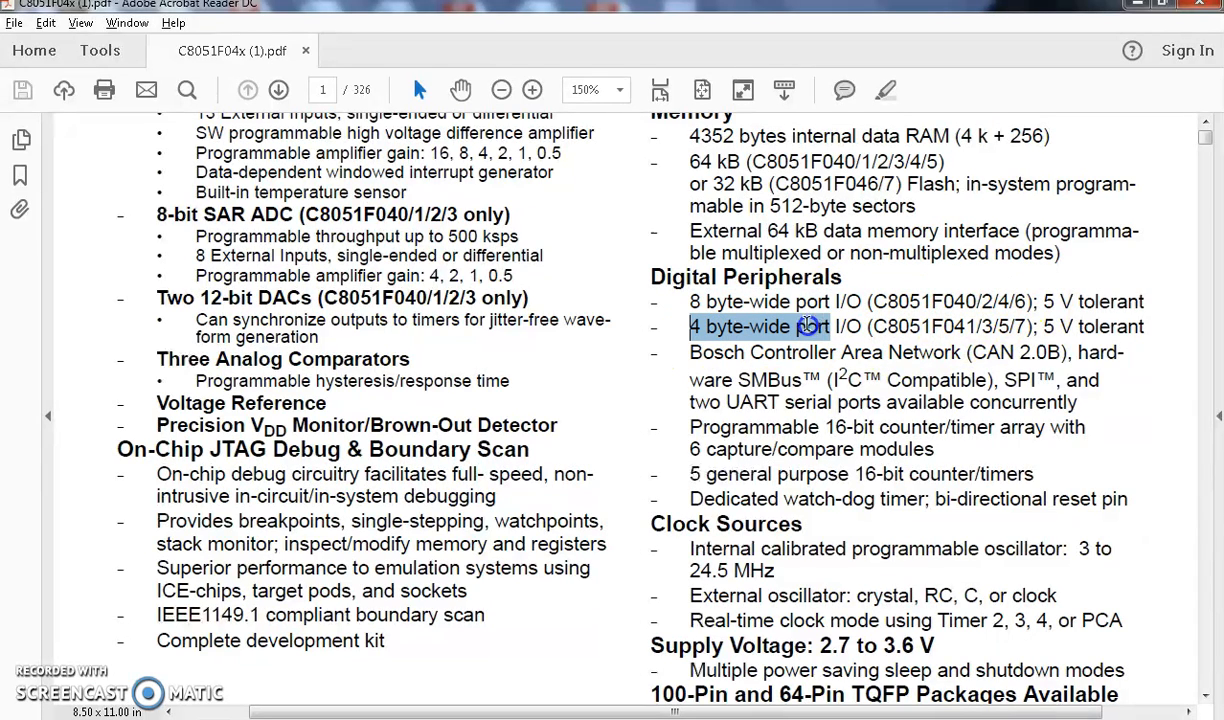
mouse_move(852, 338)
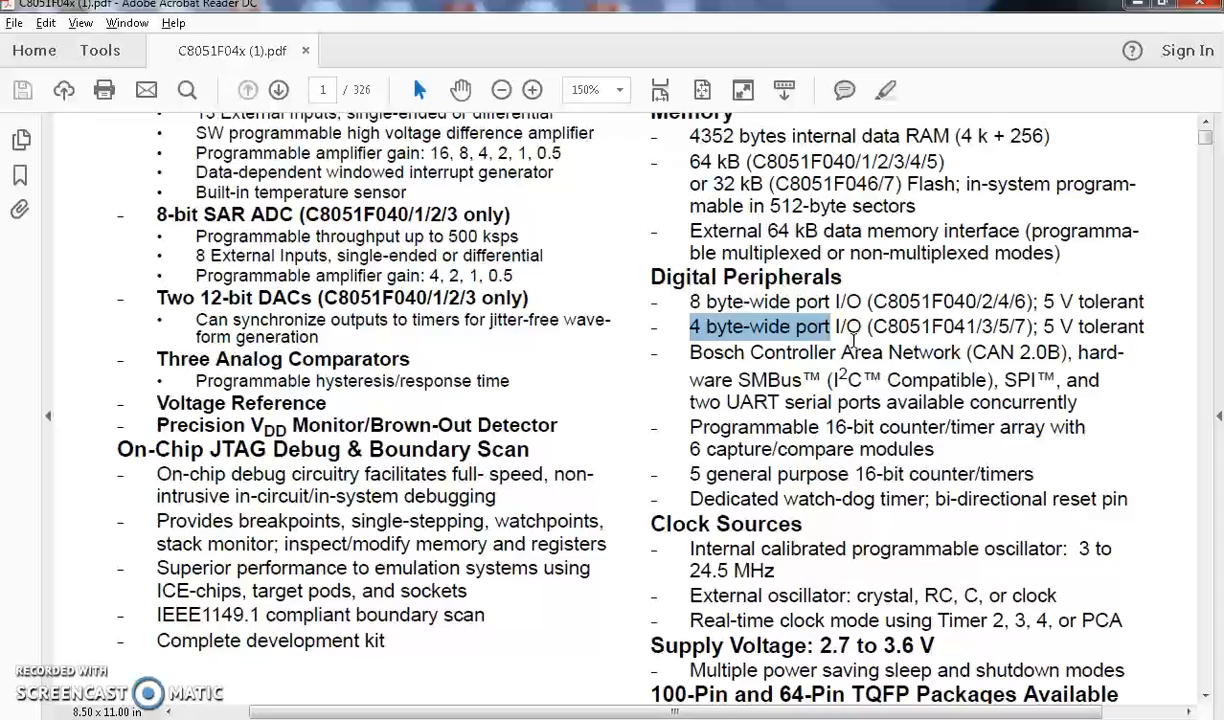
scroll(down, 3)
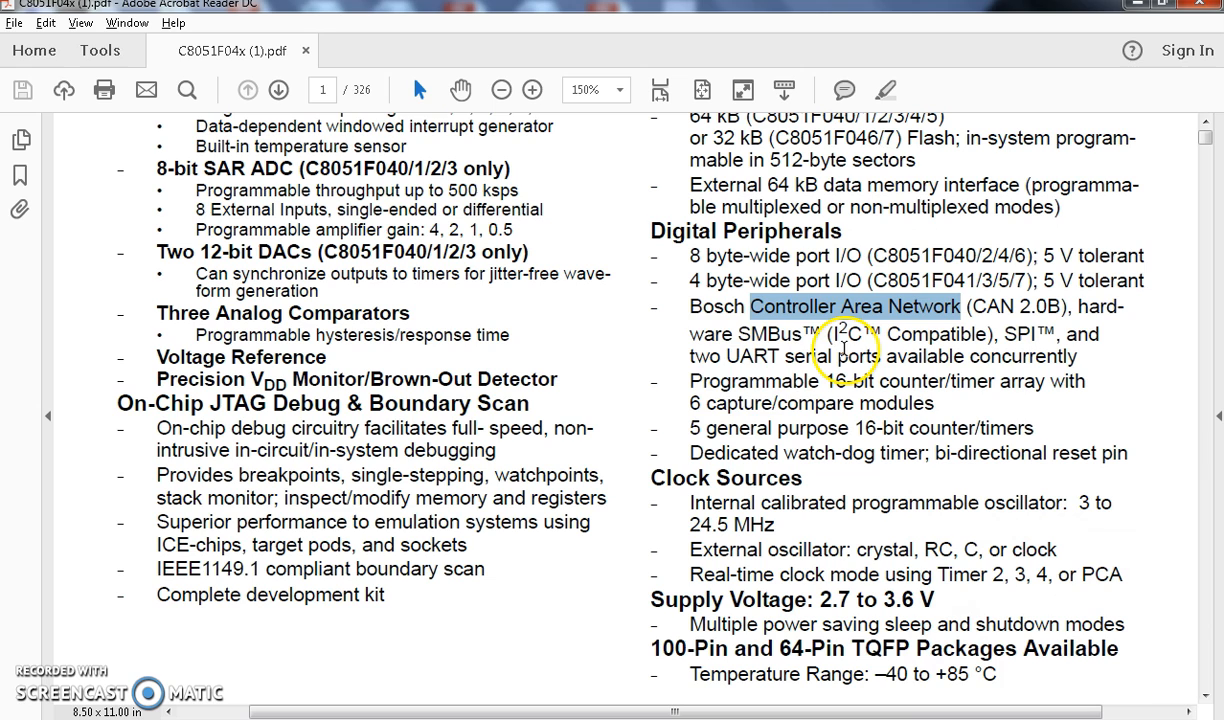
double_click(770, 333)
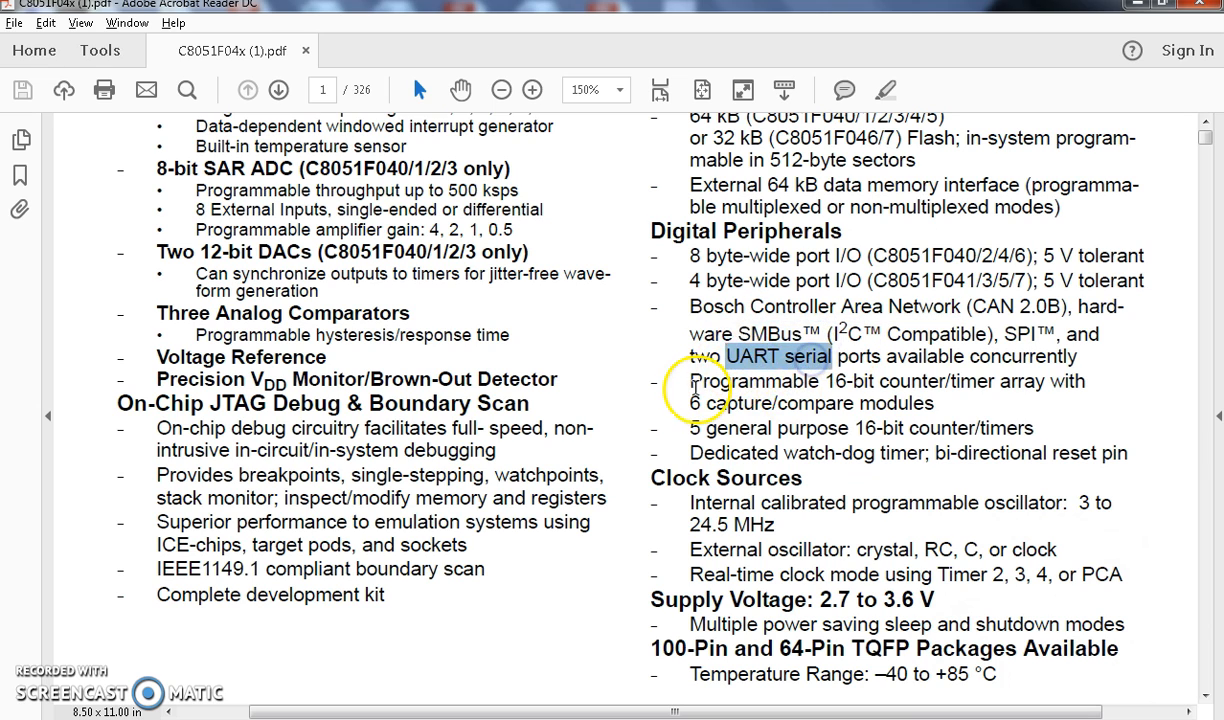
drag(690, 381, 1080, 381)
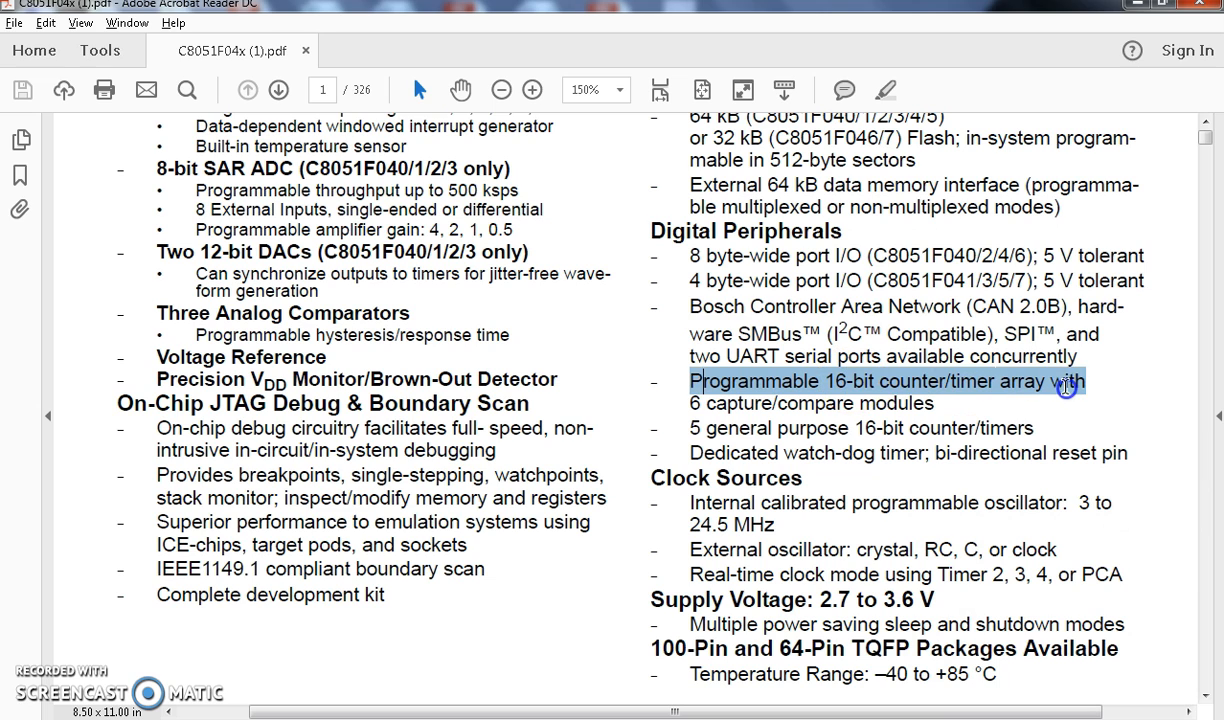
mouse_move(678, 434)
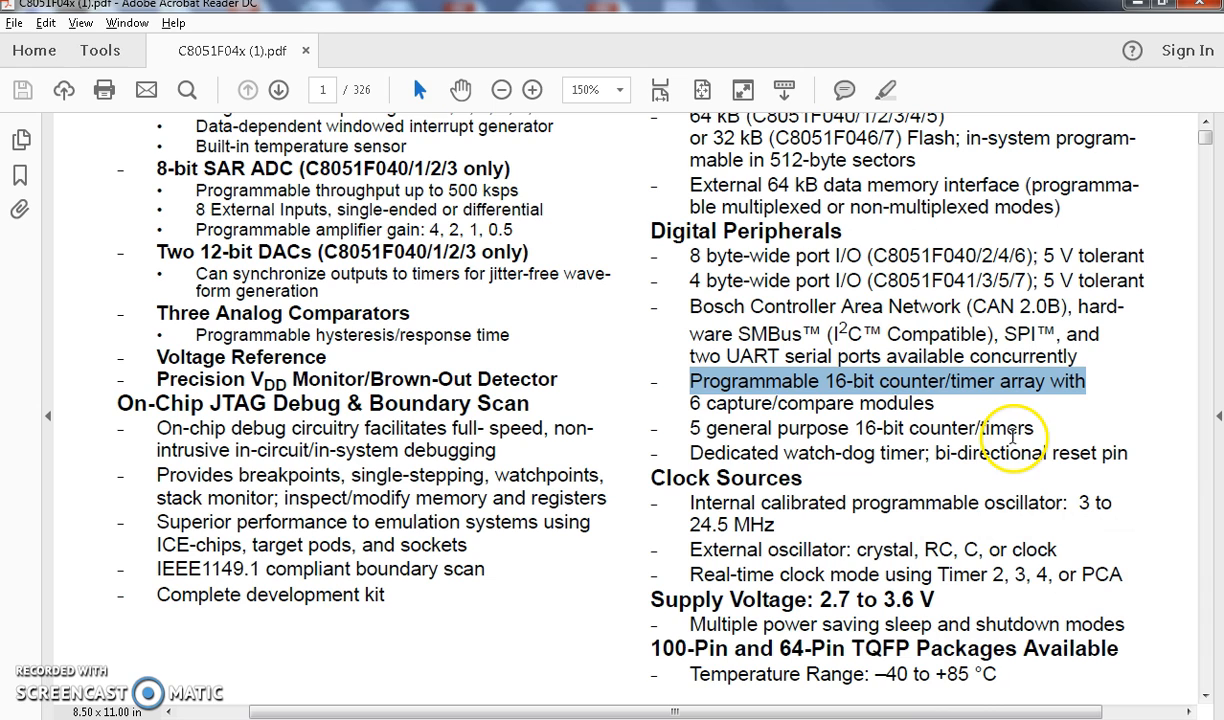
mouse_move(677, 426)
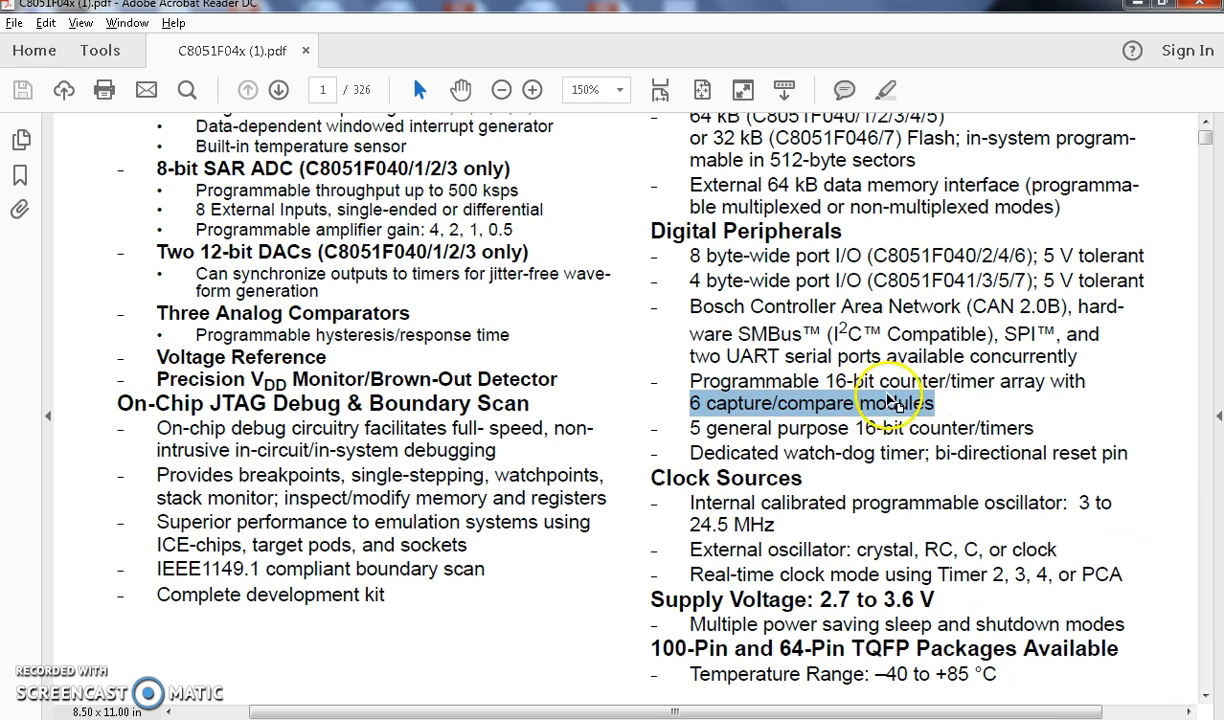
Drag-select the whole Digital Peripherals section down to the watch-dog timer bullet.
scroll(down, 3)
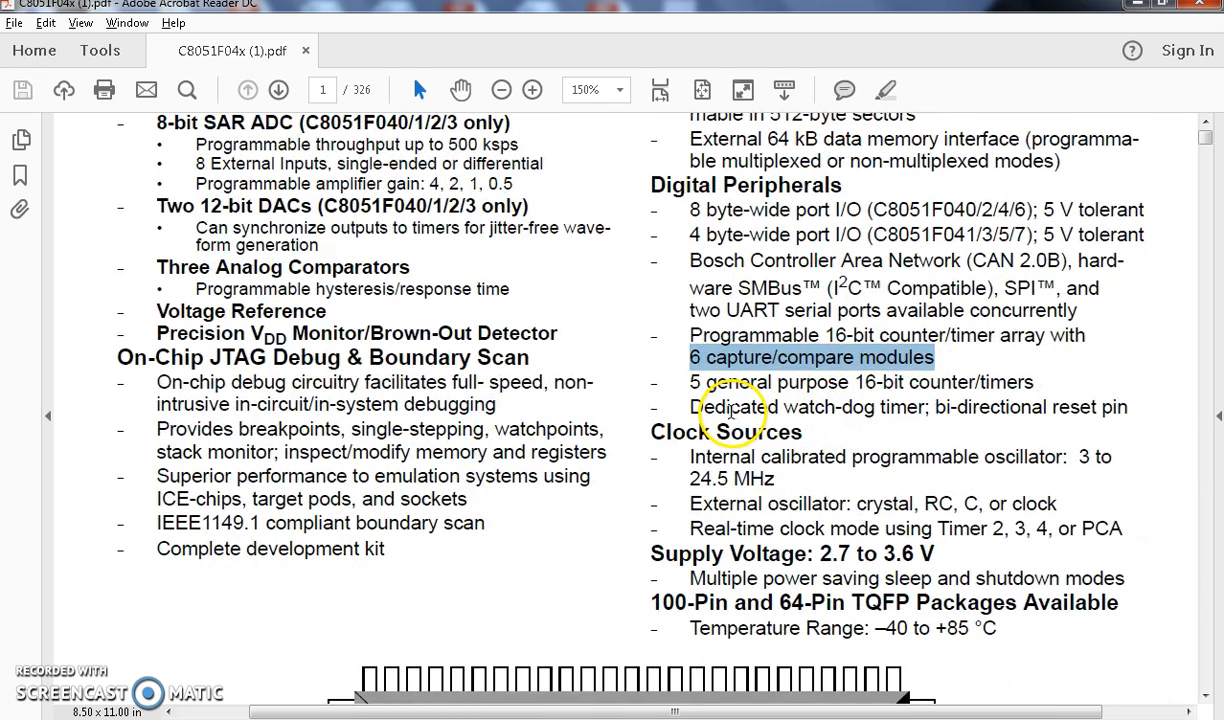
mouse_move(988, 422)
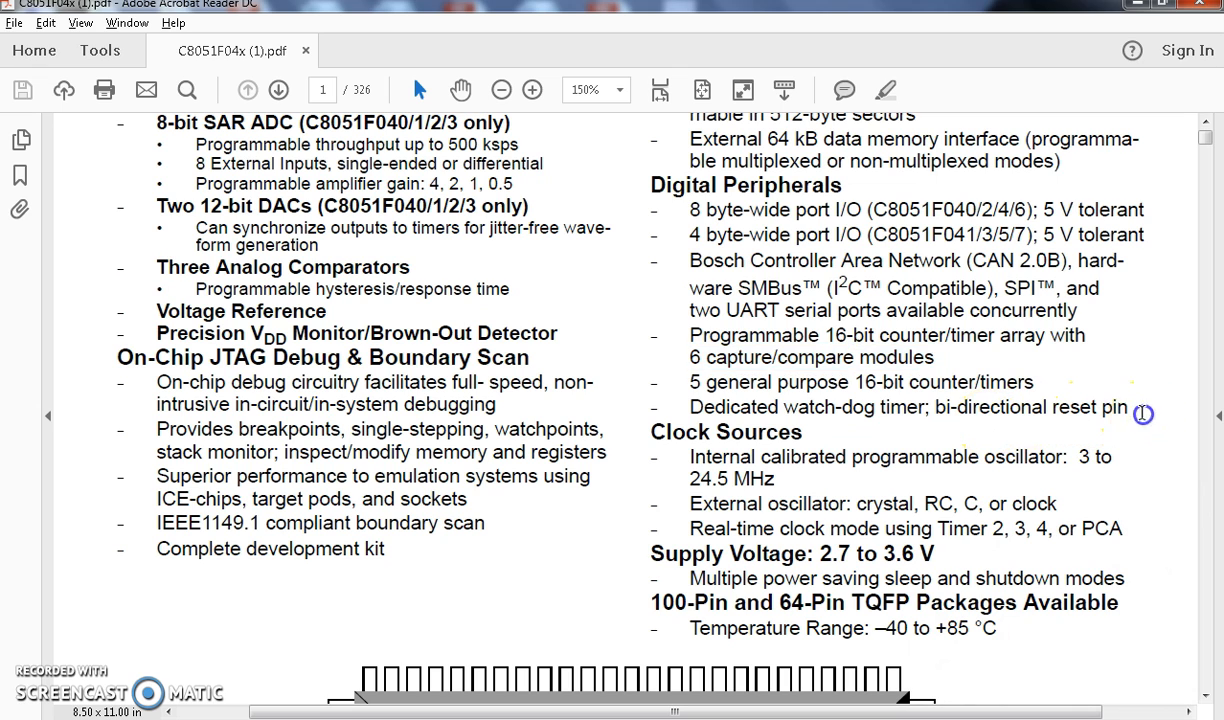
drag(651, 184, 1126, 407)
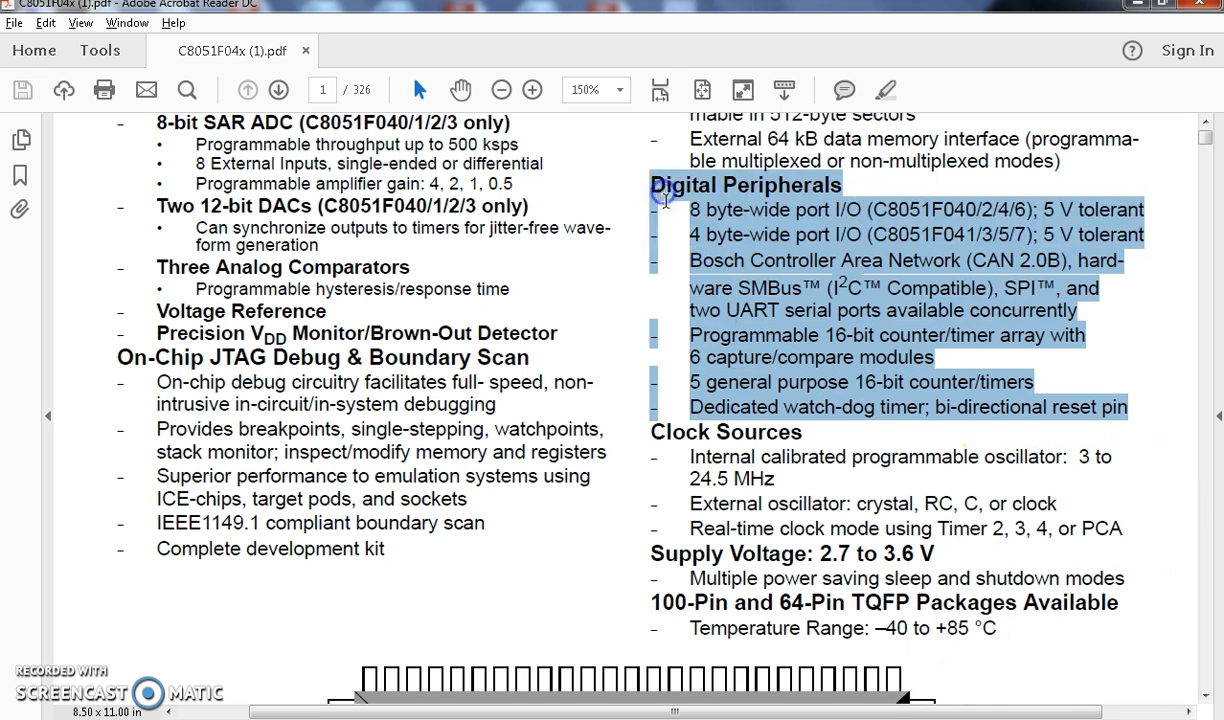
scroll(down, 3)
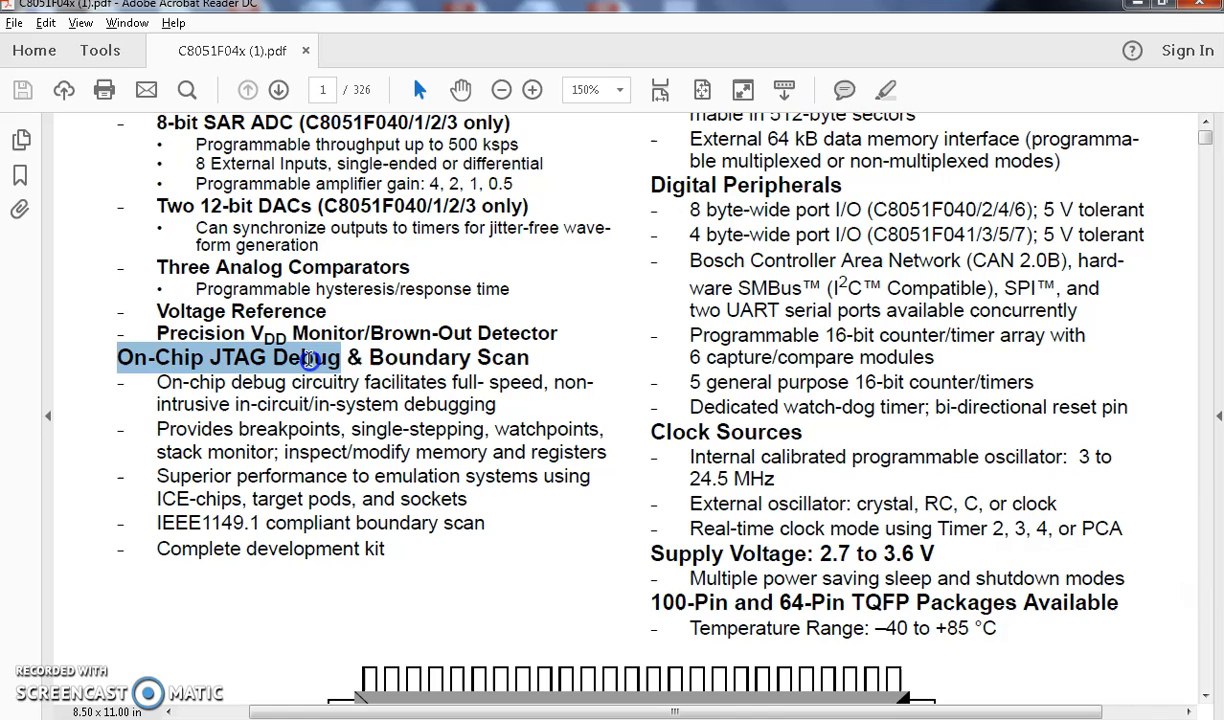
Highlight the On-Chip JTAG Debug & Boundary Scan heading and its first on-chip debug bullet.
drag(310, 357, 563, 398)
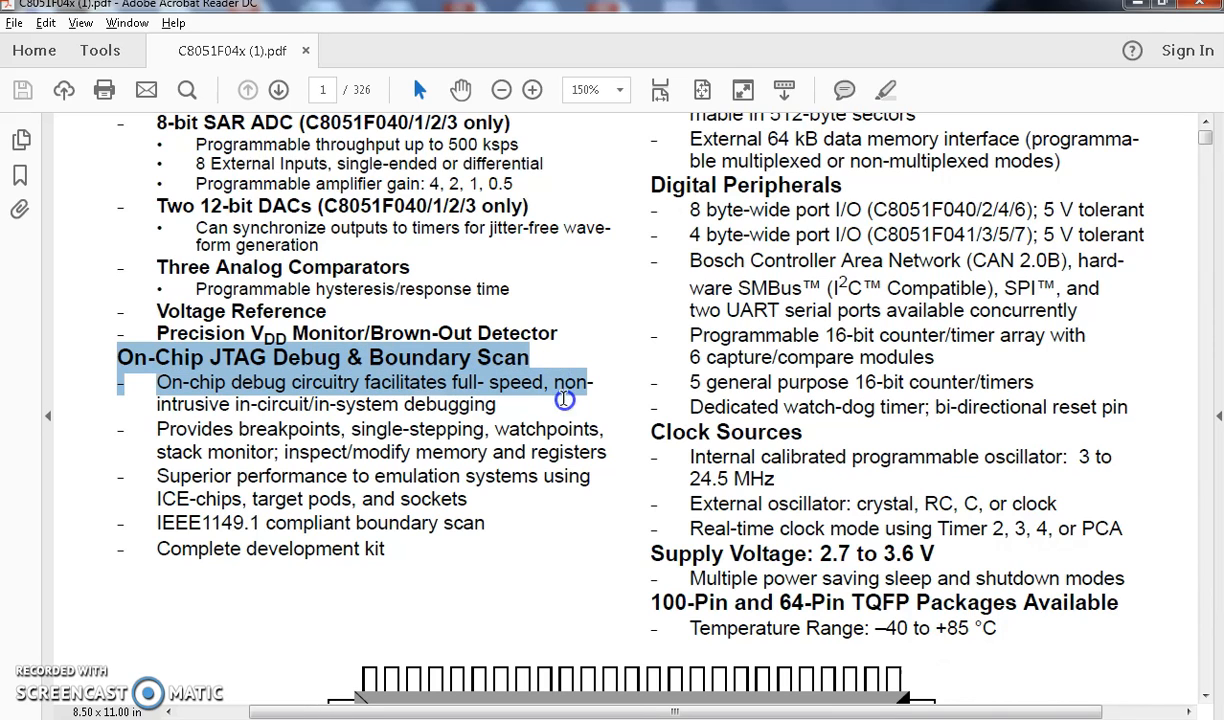
drag(563, 399, 385, 557)
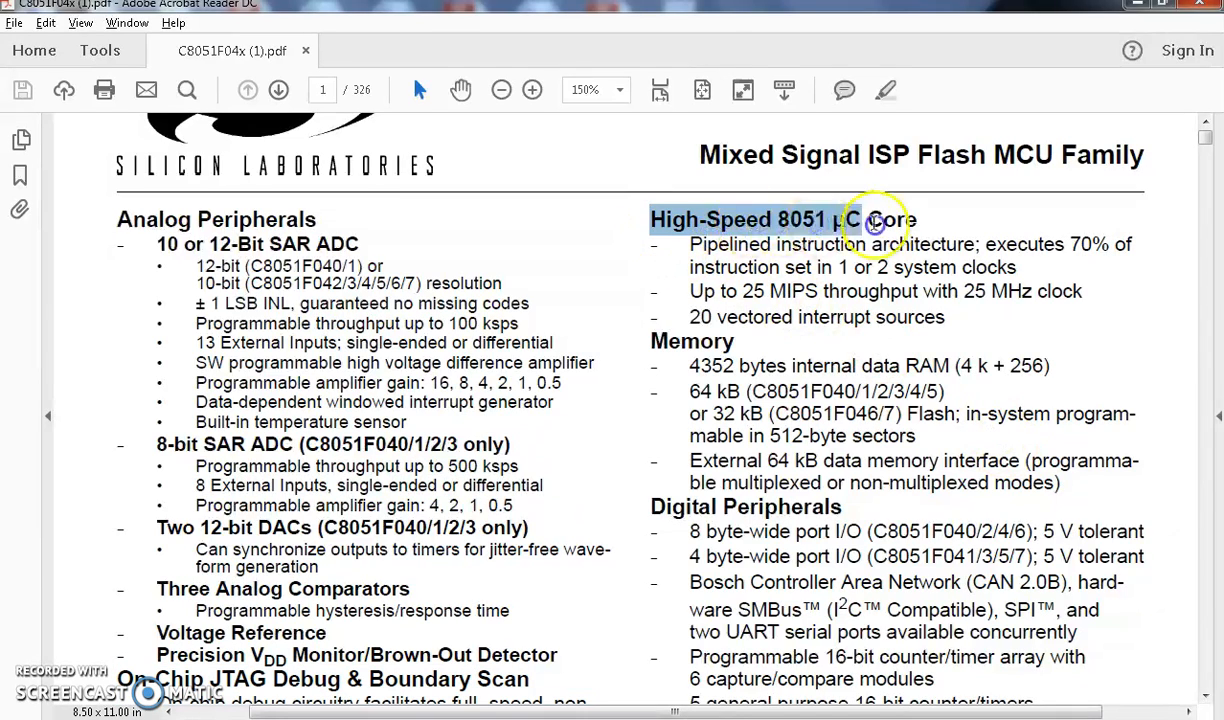
Highlight the High-Speed 8051 µC Core bullets, then read down past Memory to the block diagram.
drag(870, 220, 1050, 365)
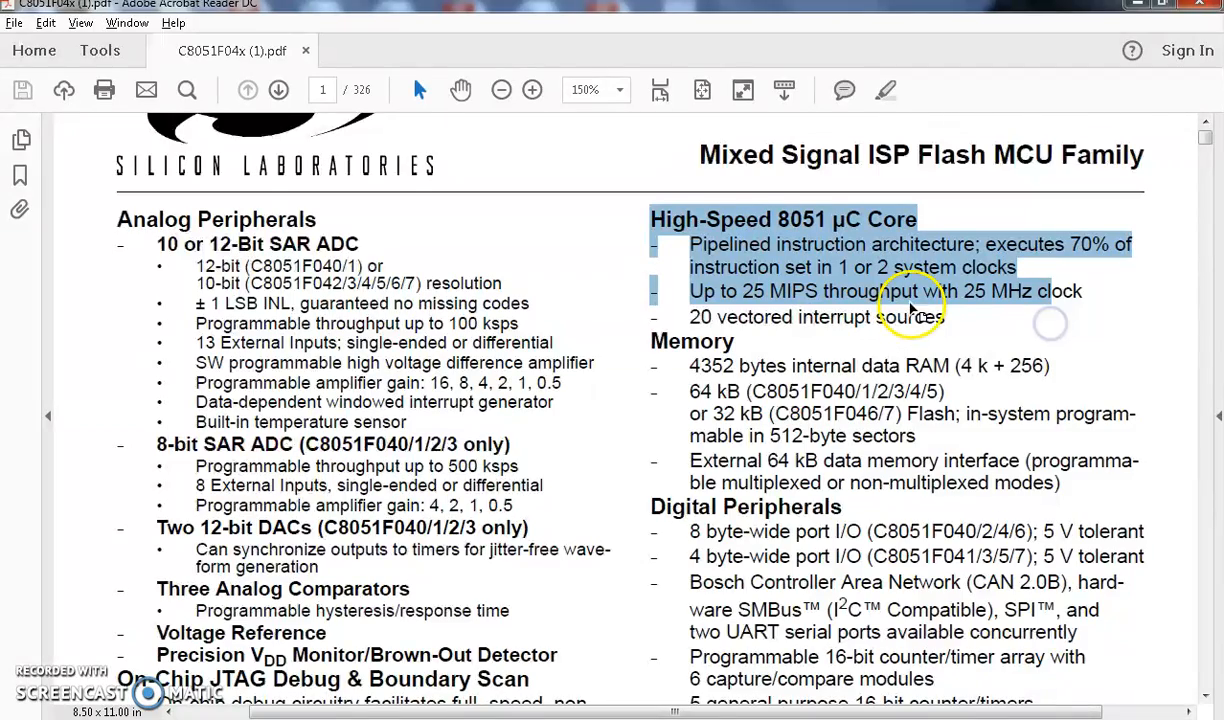
scroll(down, 3)
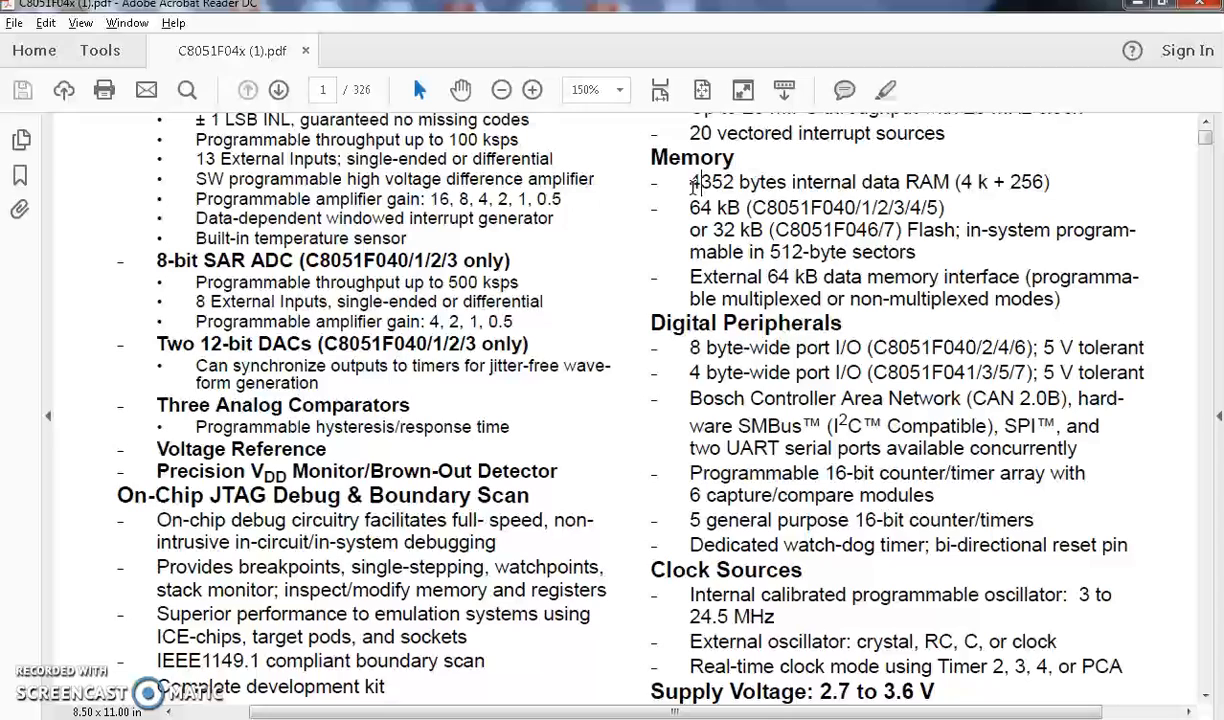
mouse_move(888, 188)
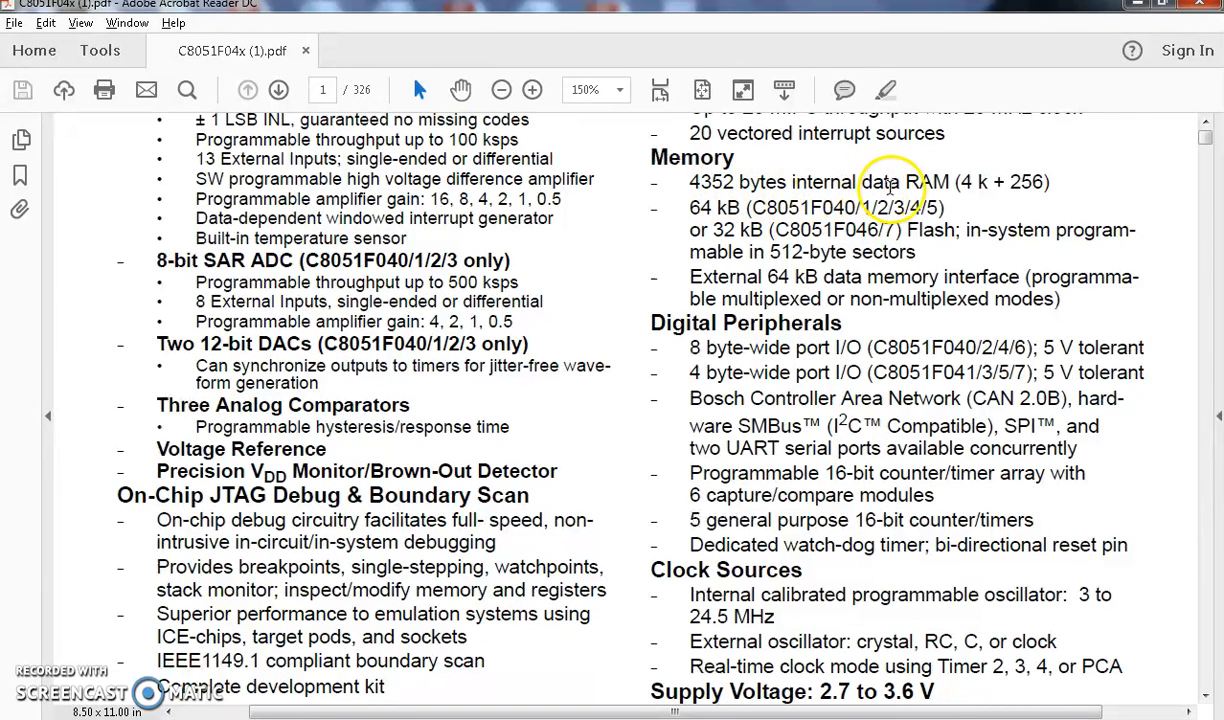
mouse_move(703, 210)
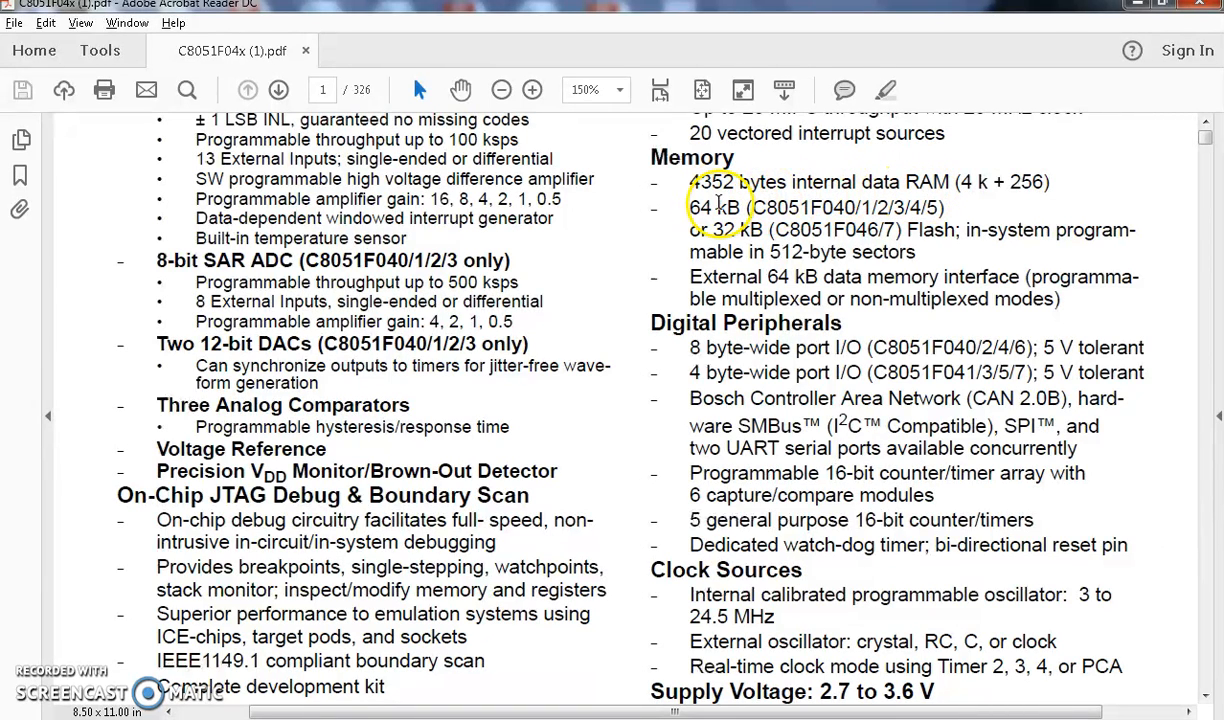
mouse_move(869, 245)
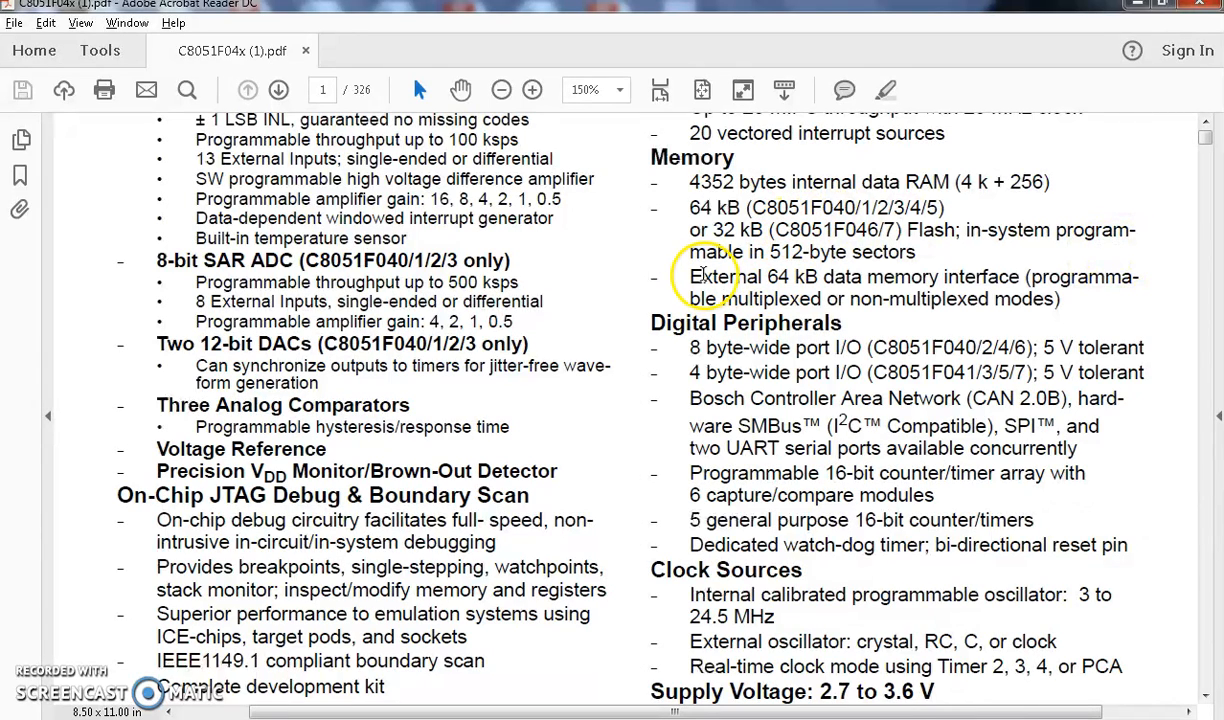
mouse_move(998, 297)
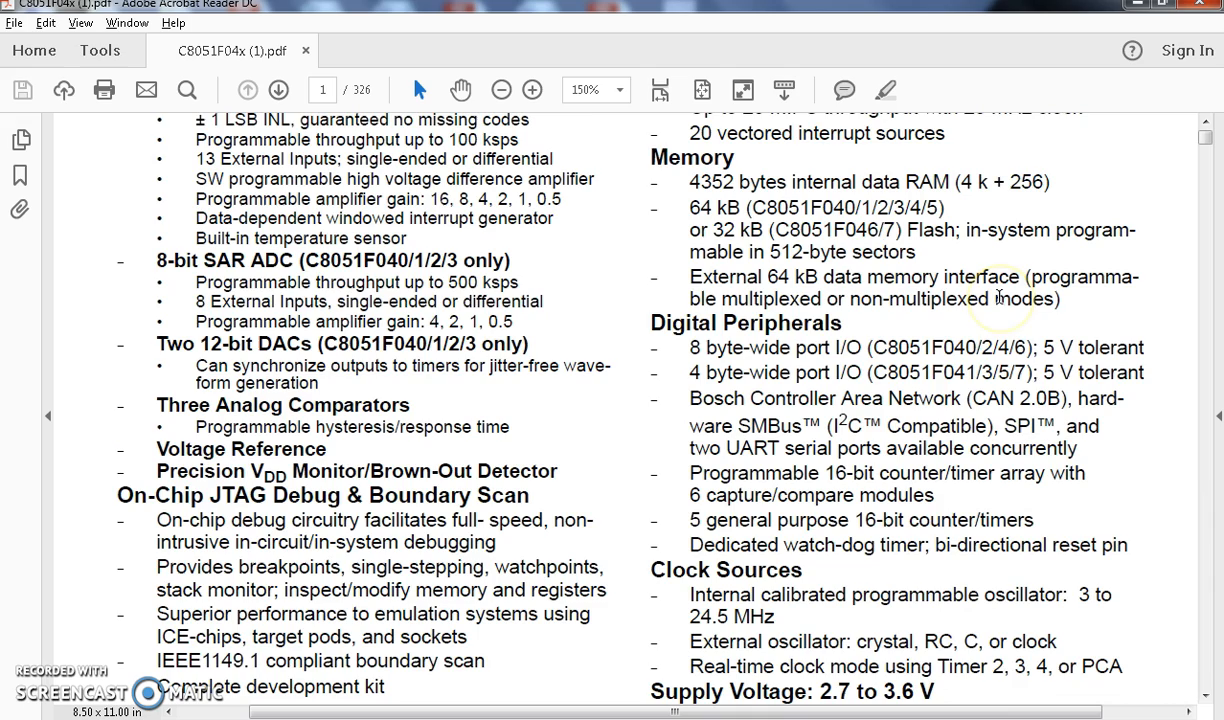
scroll(down, 3)
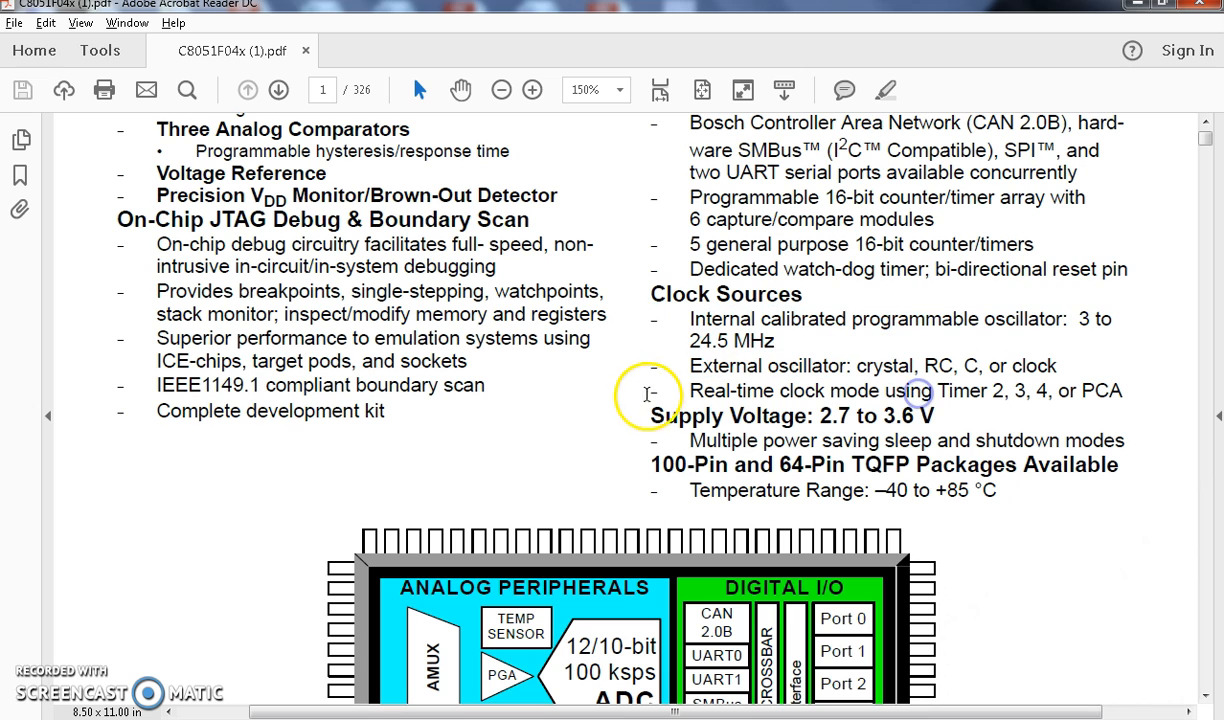
scroll(down, 3)
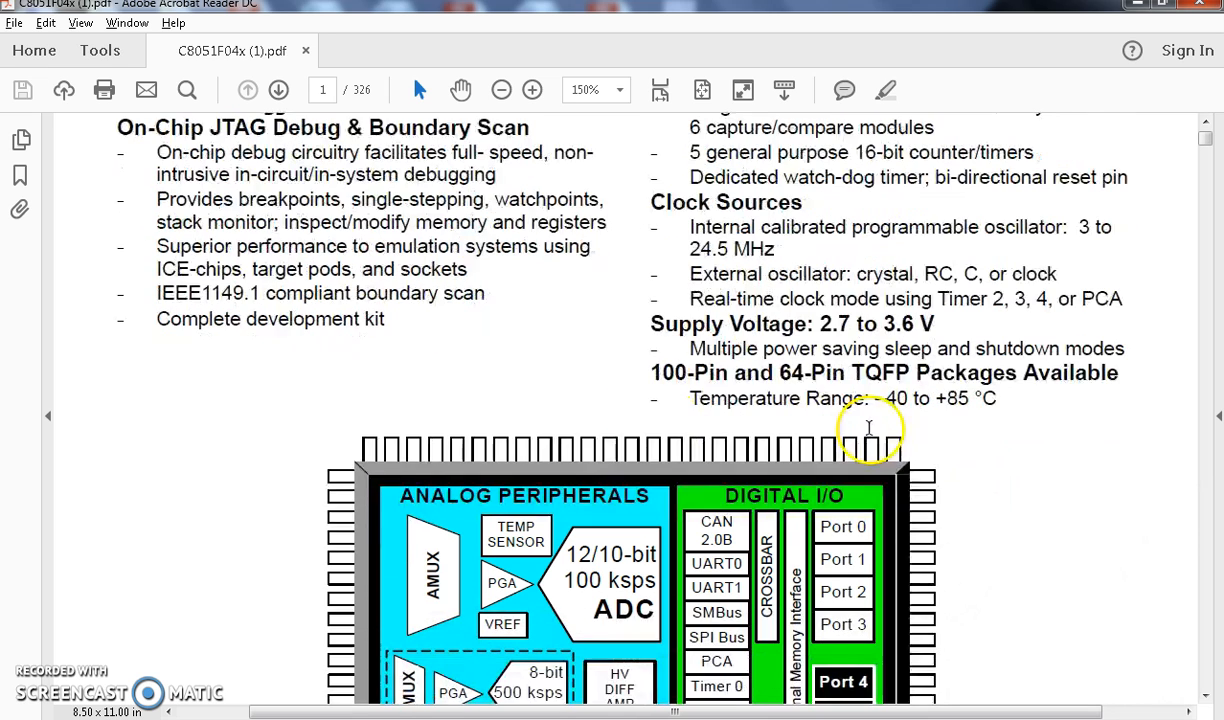
mouse_move(842, 385)
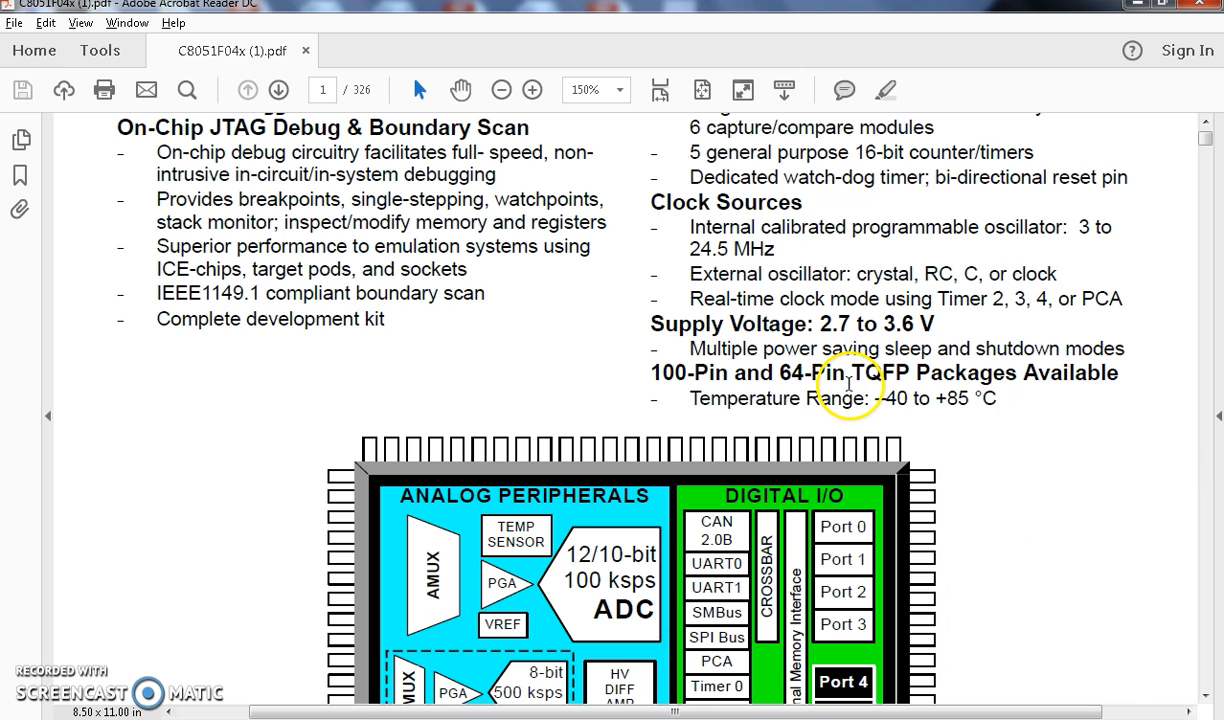
scroll(down, 3)
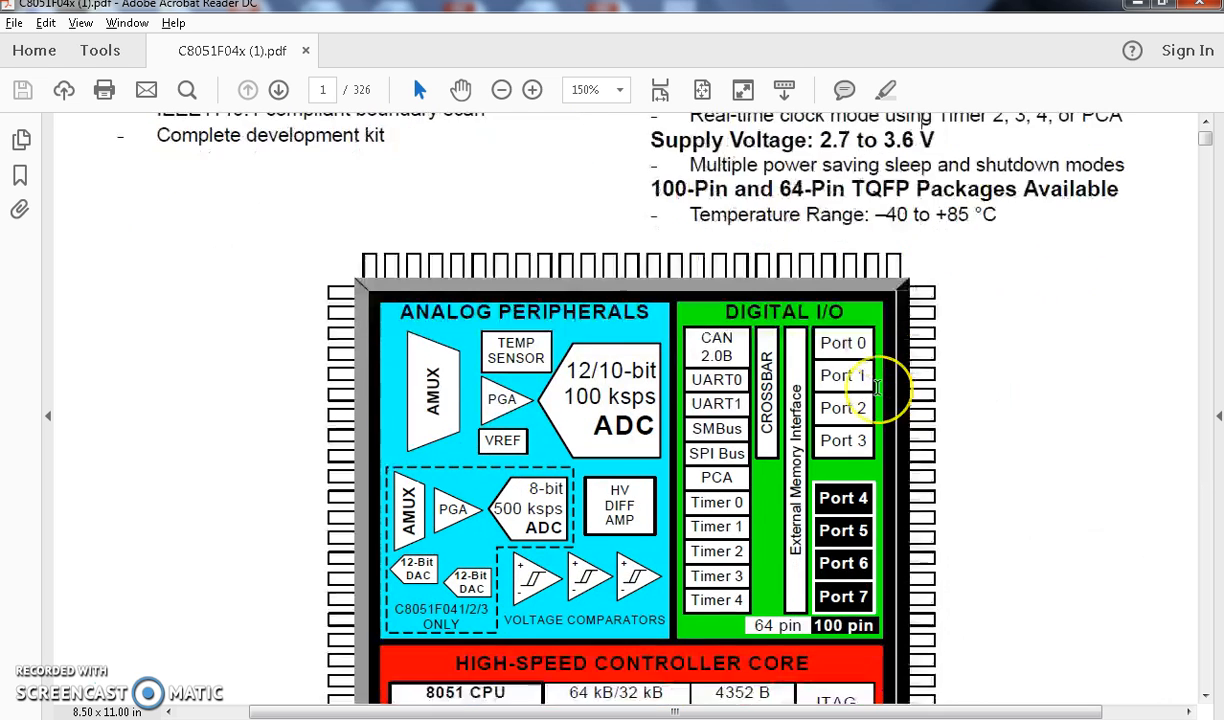
scroll(down, 3)
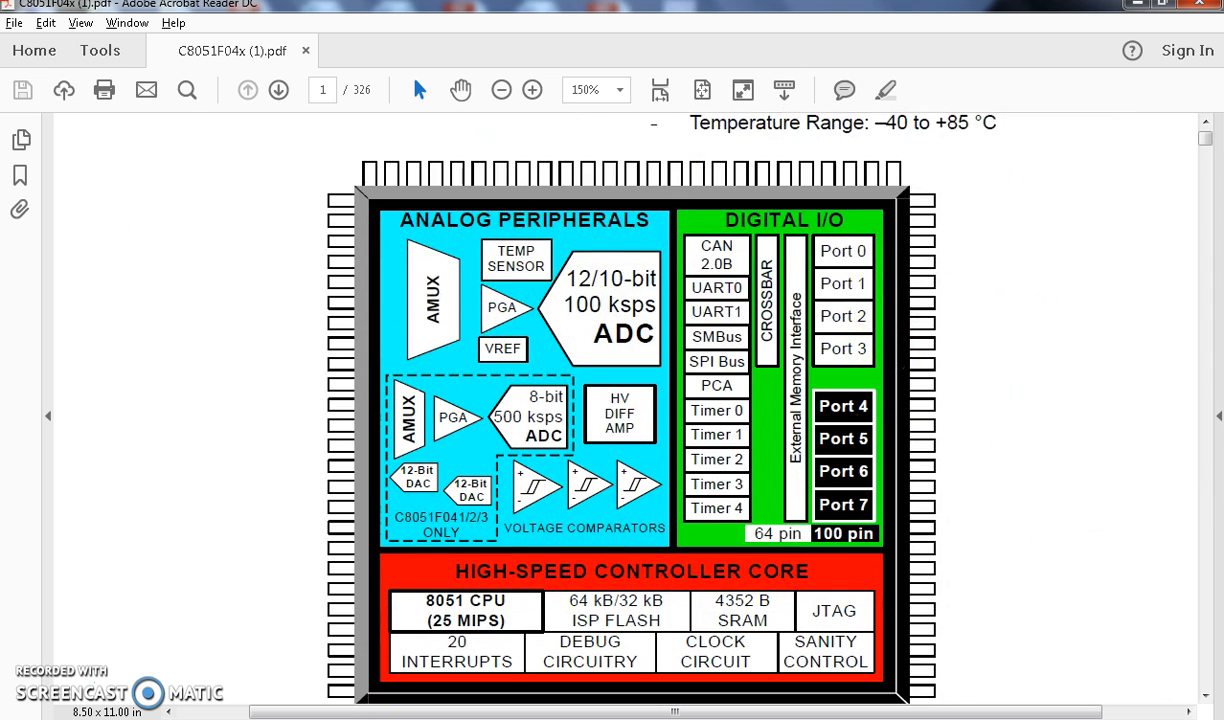
mouse_move(526, 211)
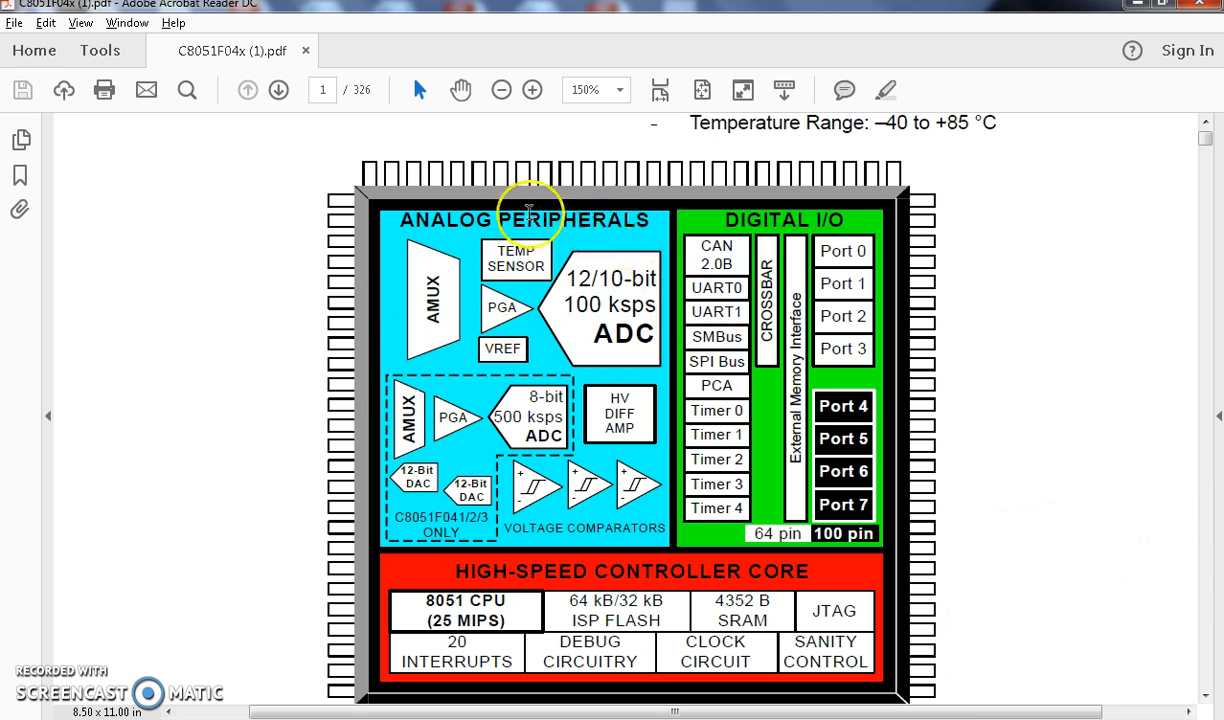
mouse_move(892, 355)
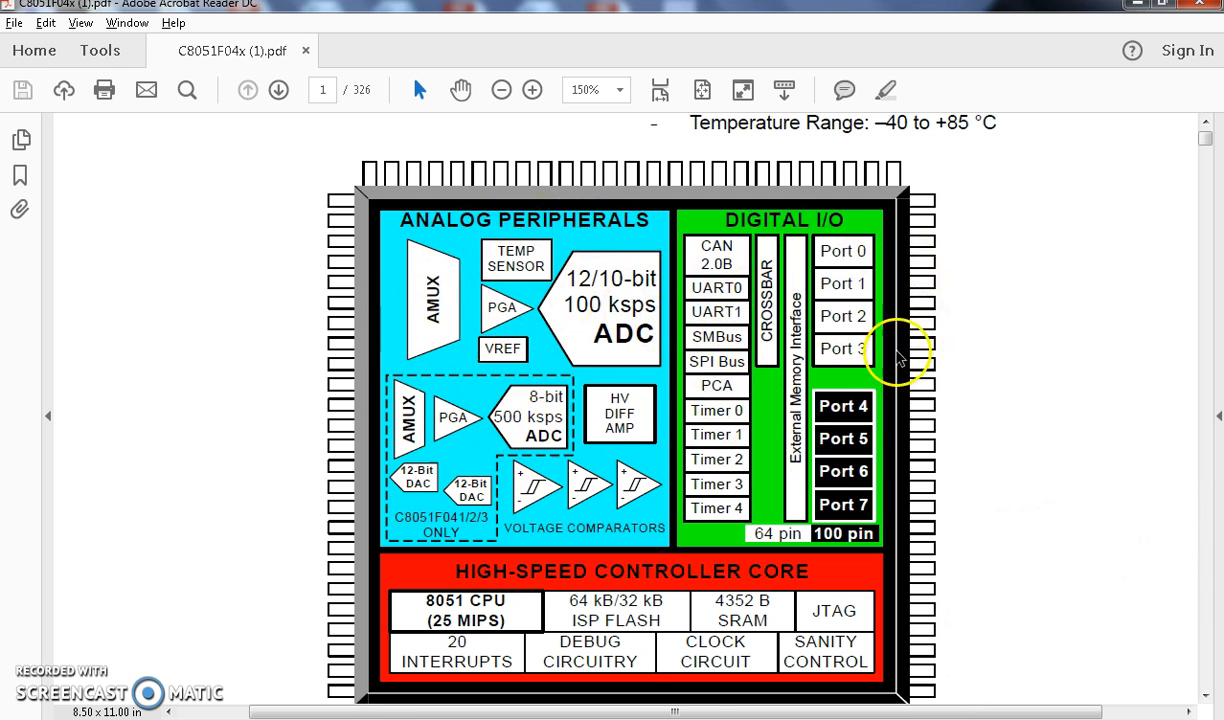
mouse_move(568, 572)
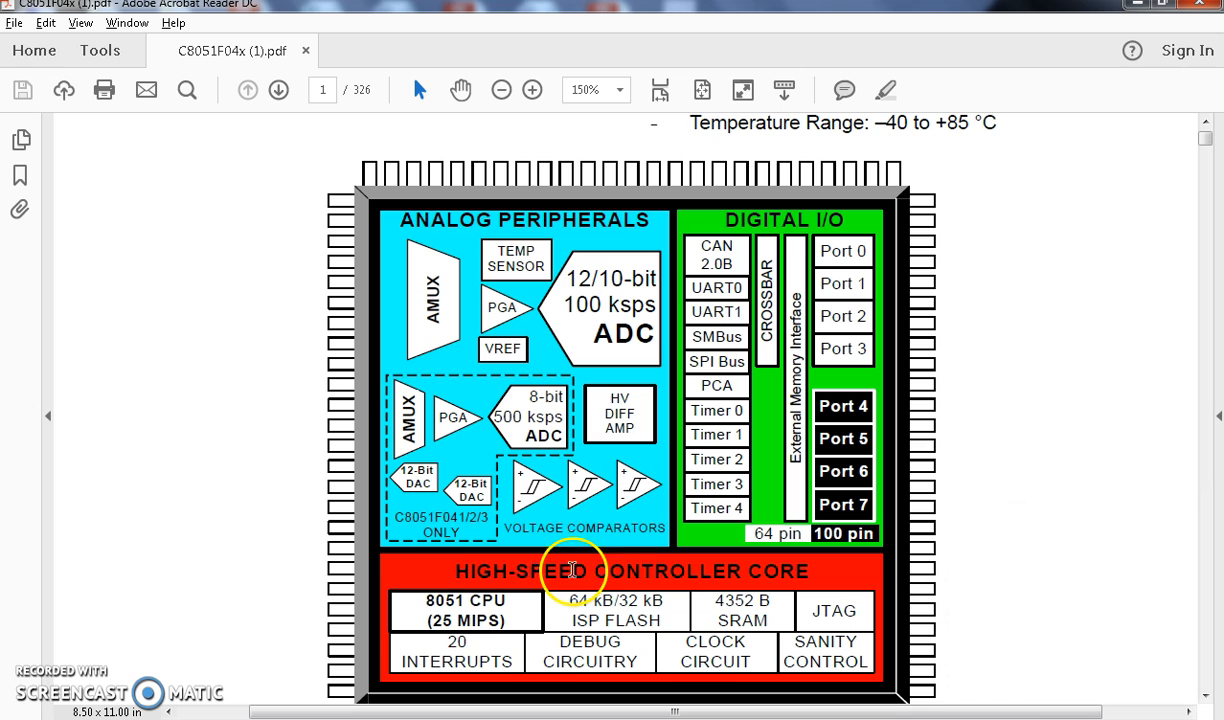
mouse_move(450, 615)
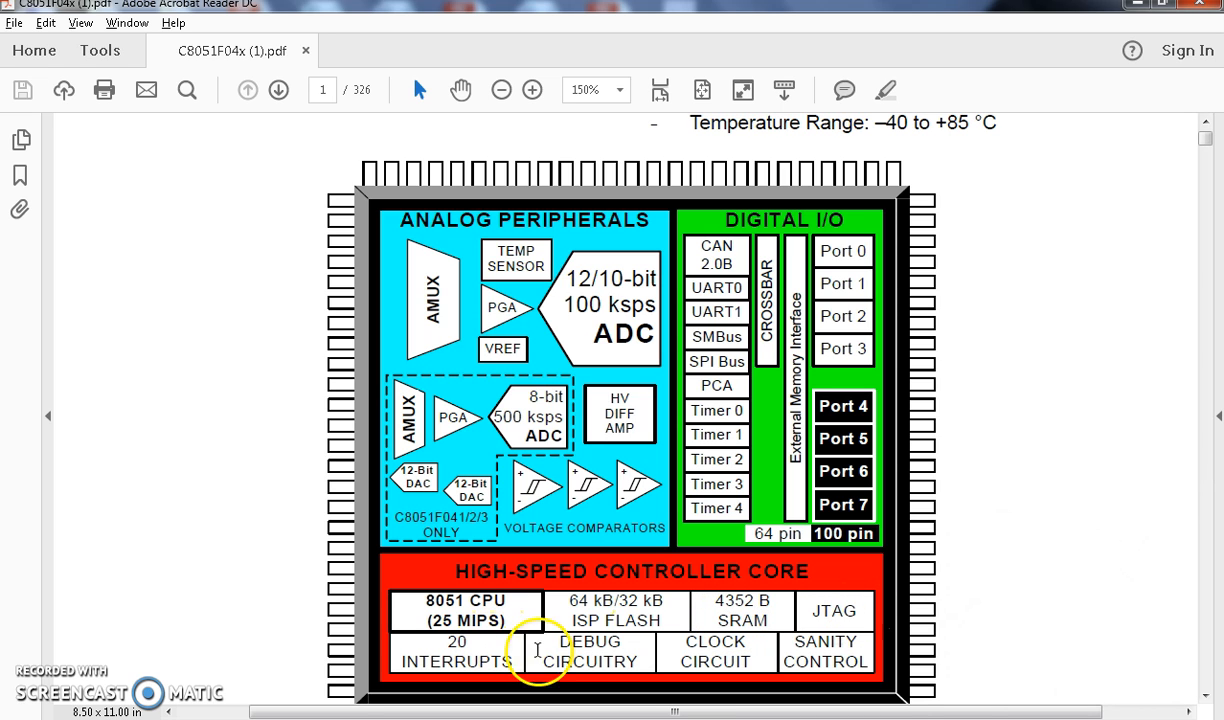
mouse_move(822, 660)
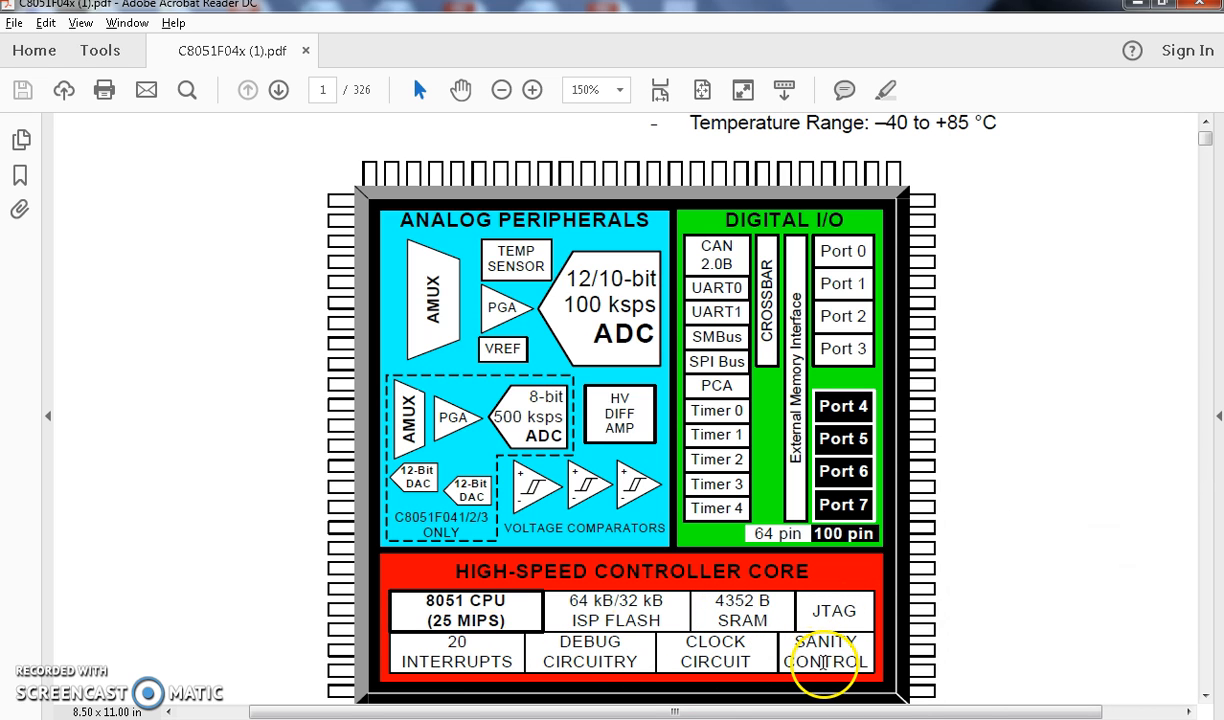
mouse_move(50, 677)
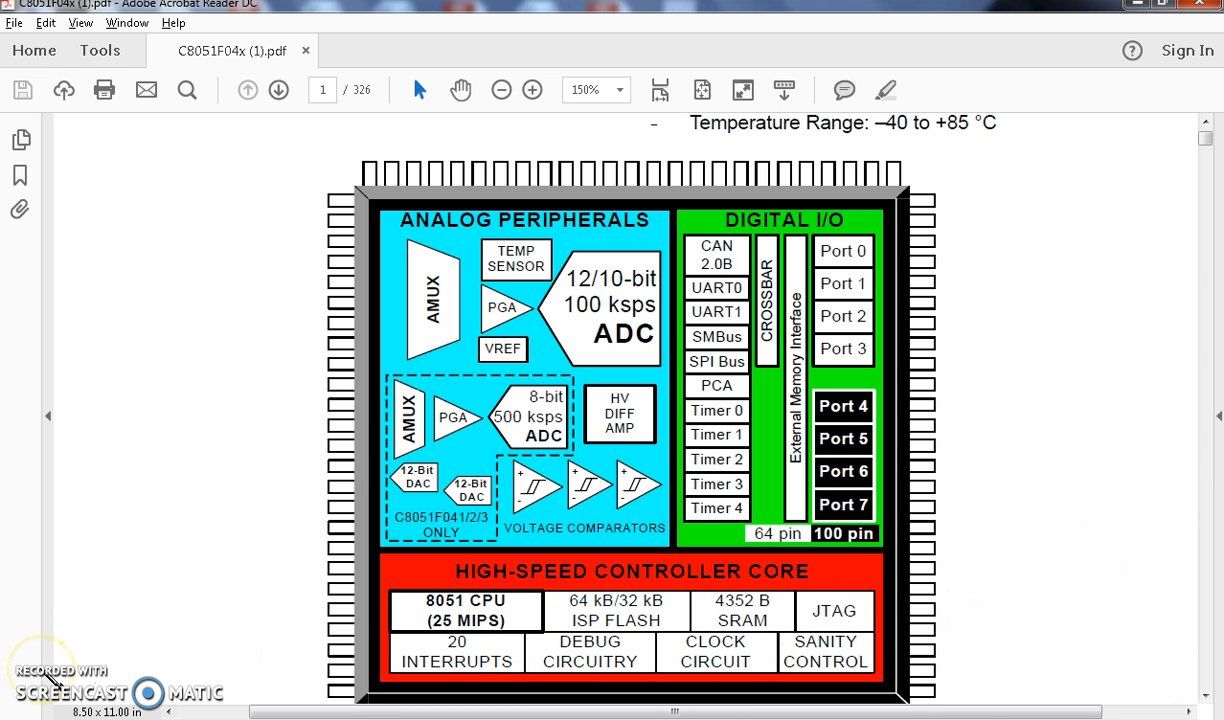